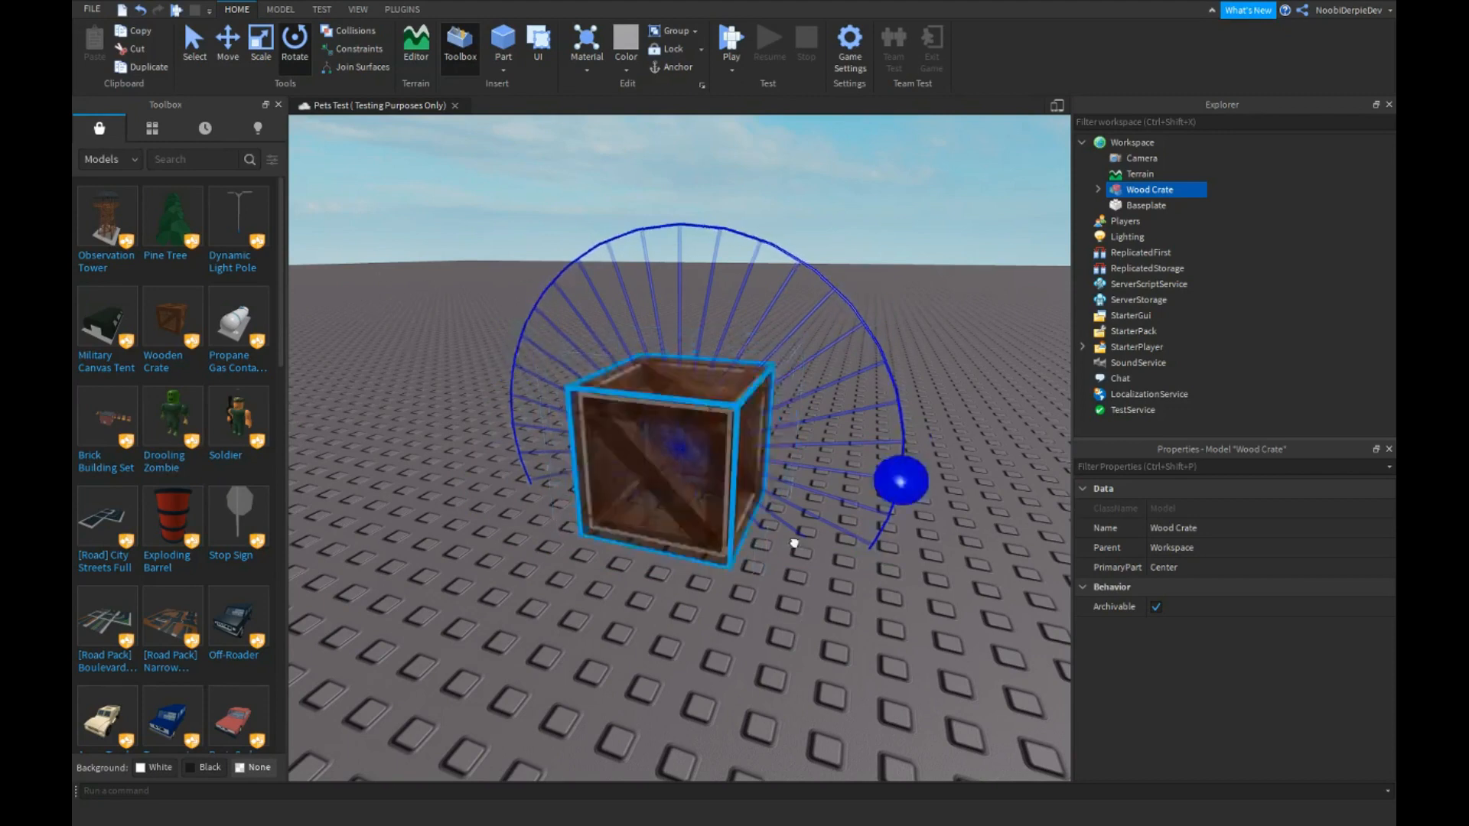
Step: Switch to the Move tool, deselect the crate, expand Wood Crate and insert a new script into it
click(293, 43)
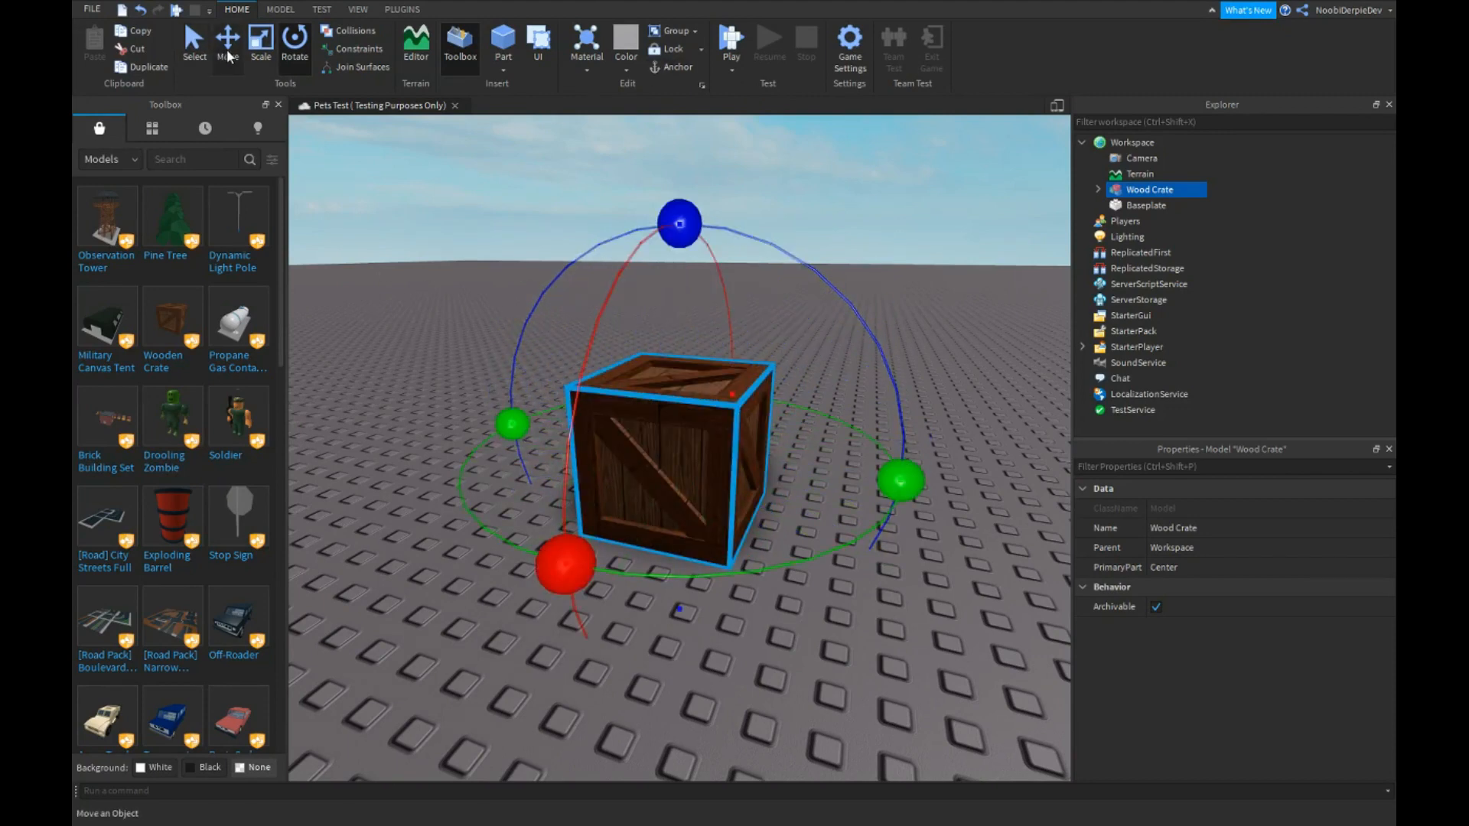
click(226, 45)
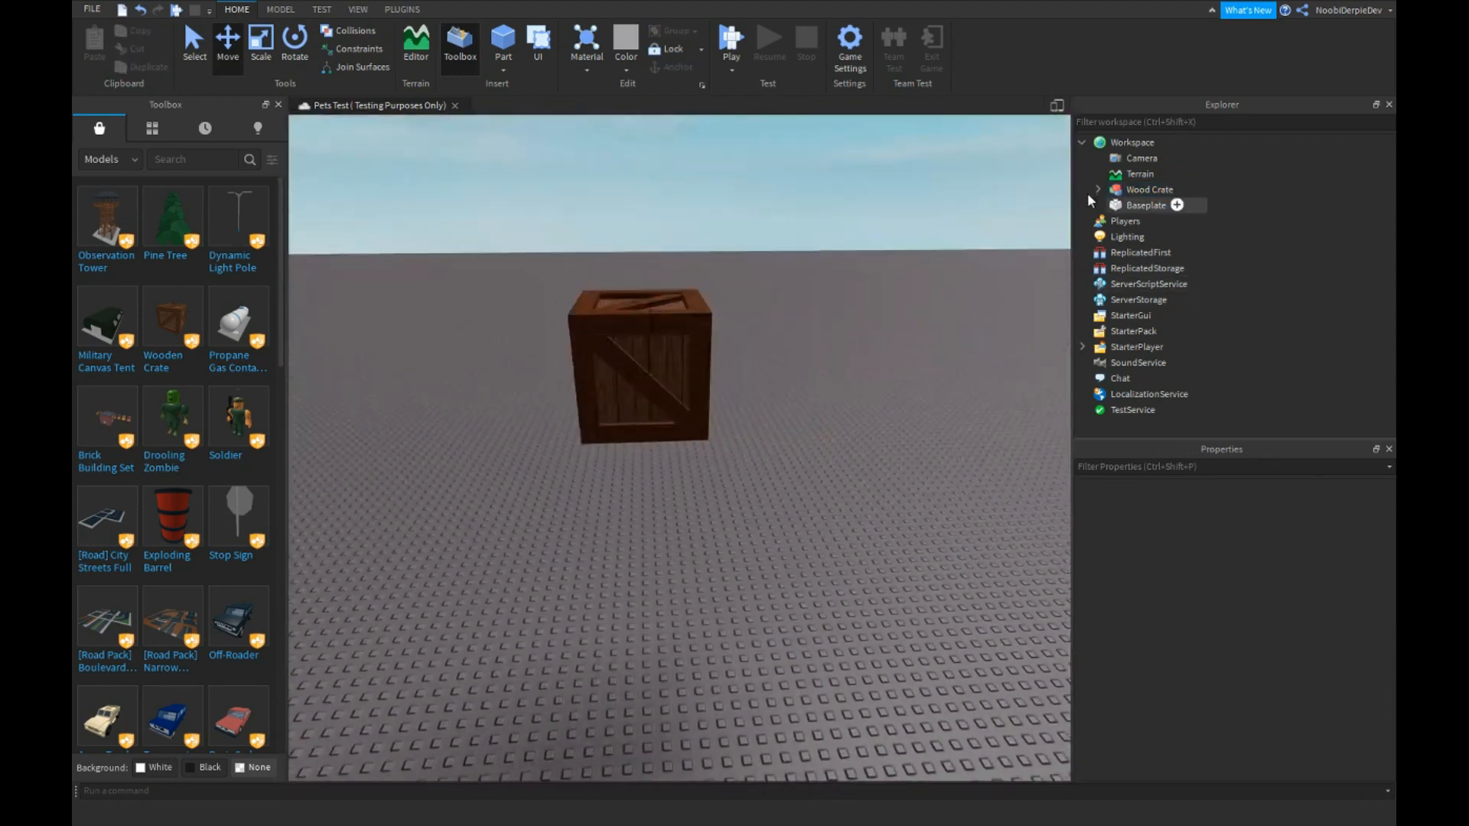
click(1097, 190)
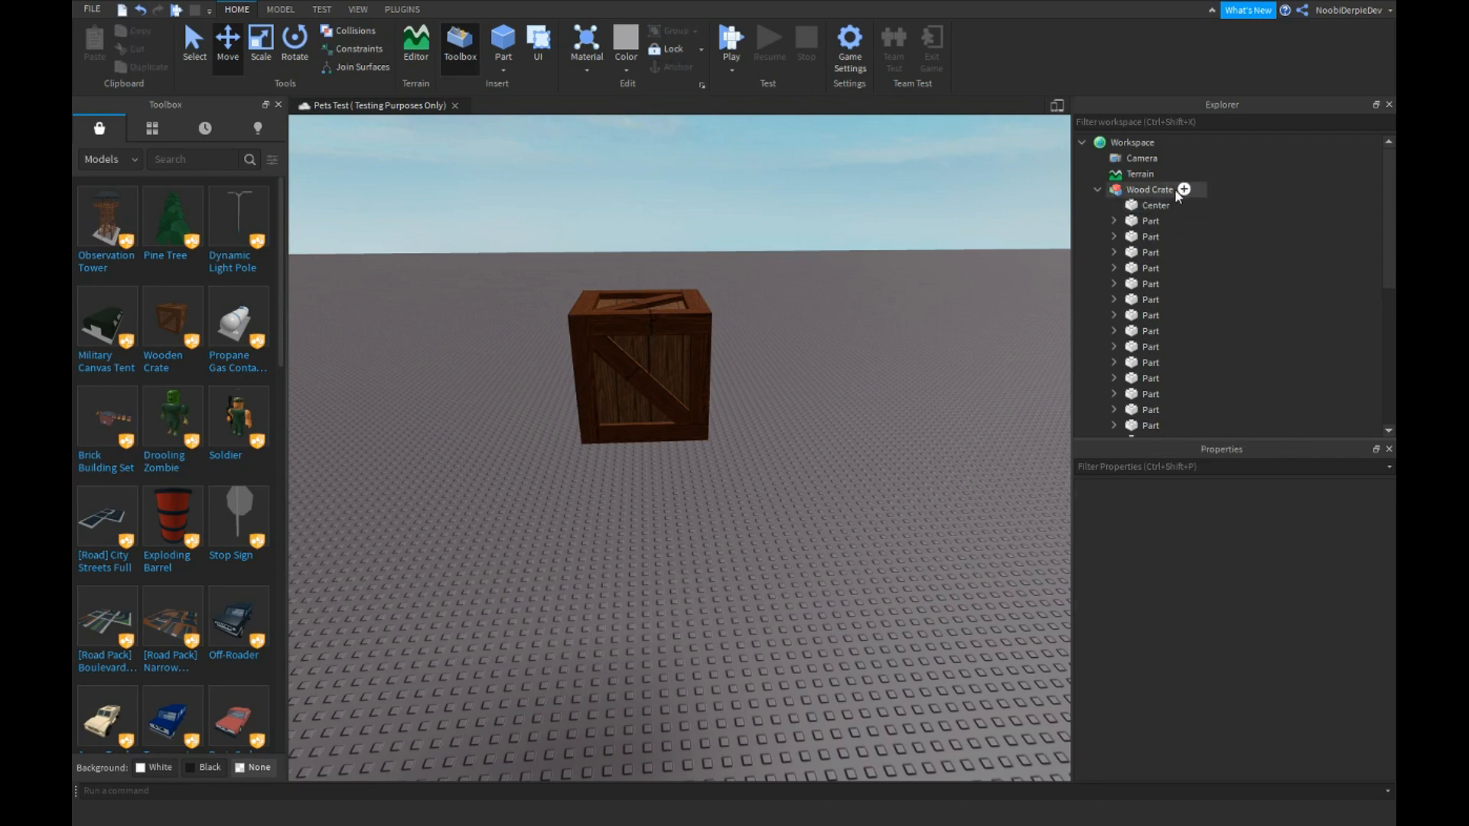
click(1182, 190)
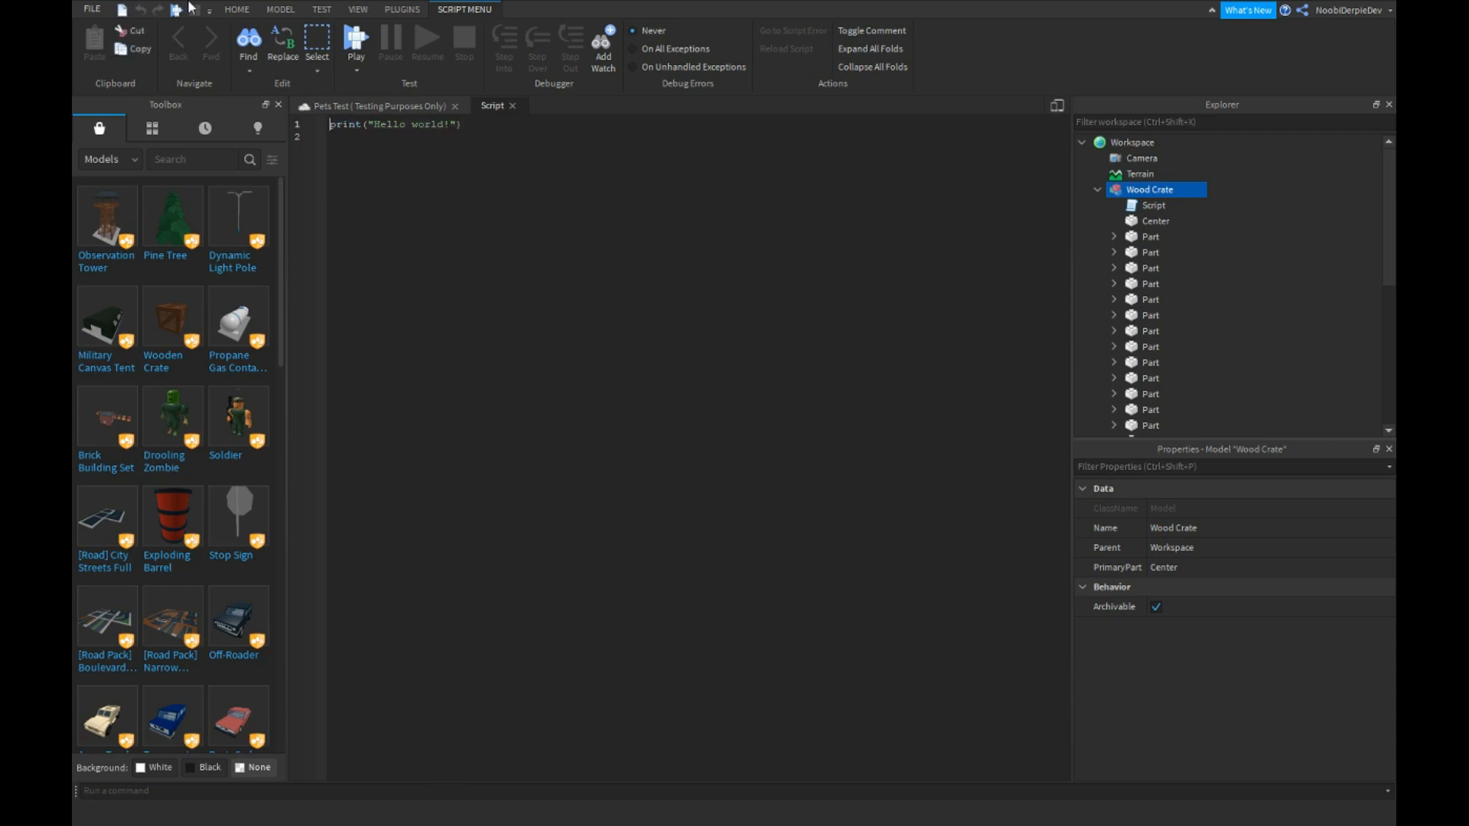
Step: Write a while true do loop calling script.Parent:SetPrimaryPartCFrame on the Center part
text(script.Parent)
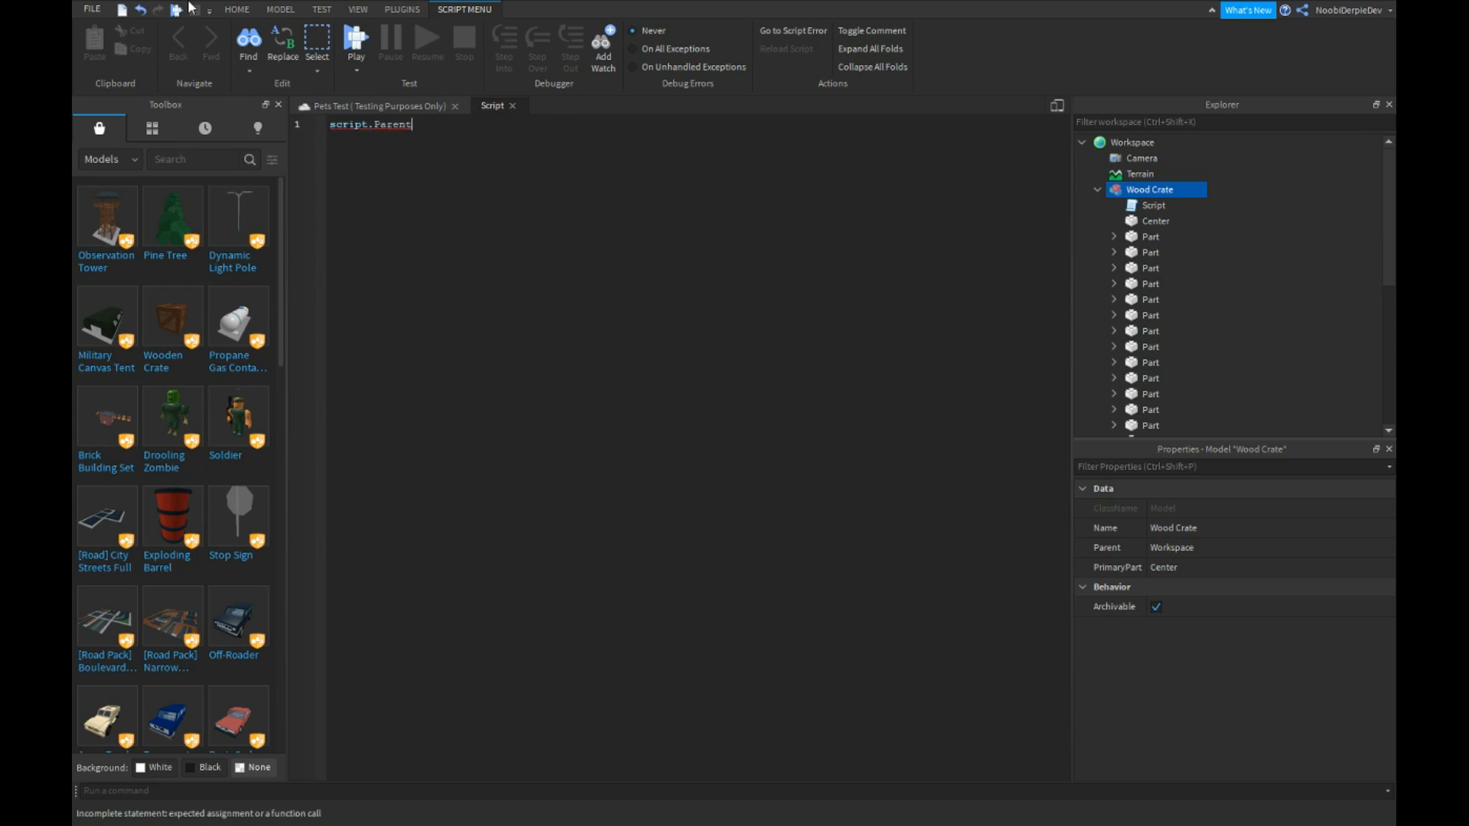
text(while true d)
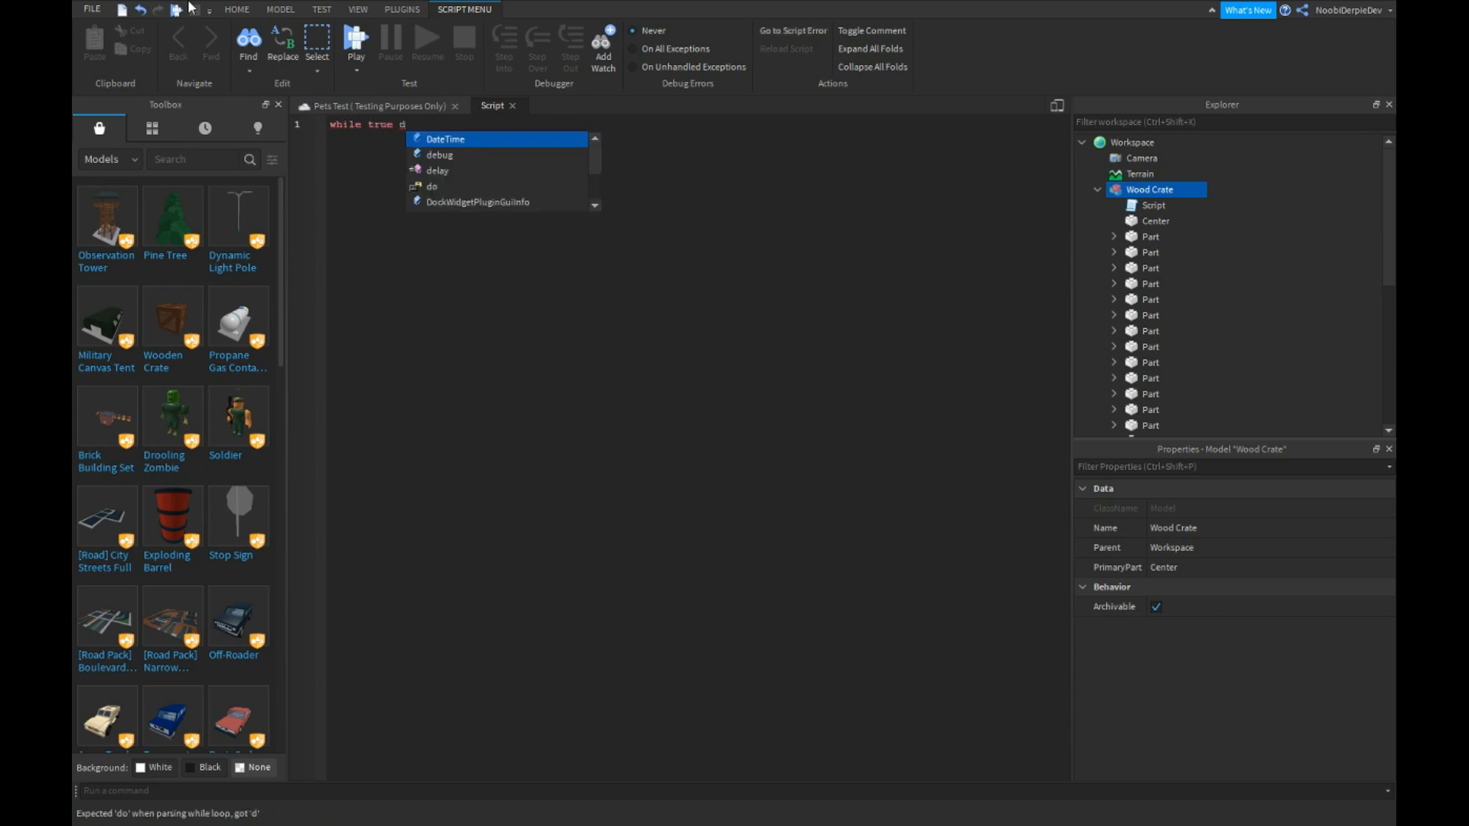
text(script.Parent)
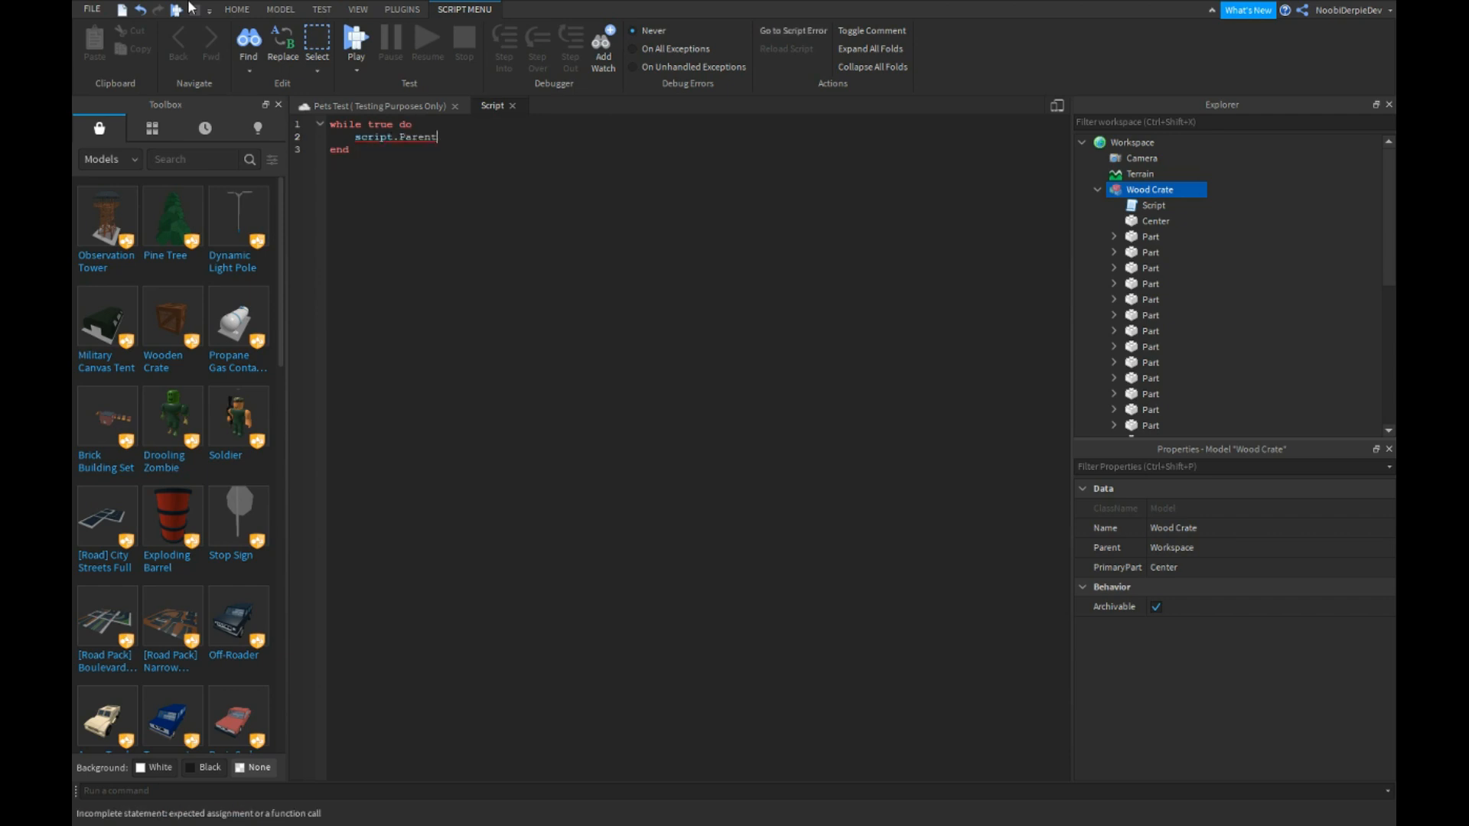
text(:SetPrimaryPartCFrame())
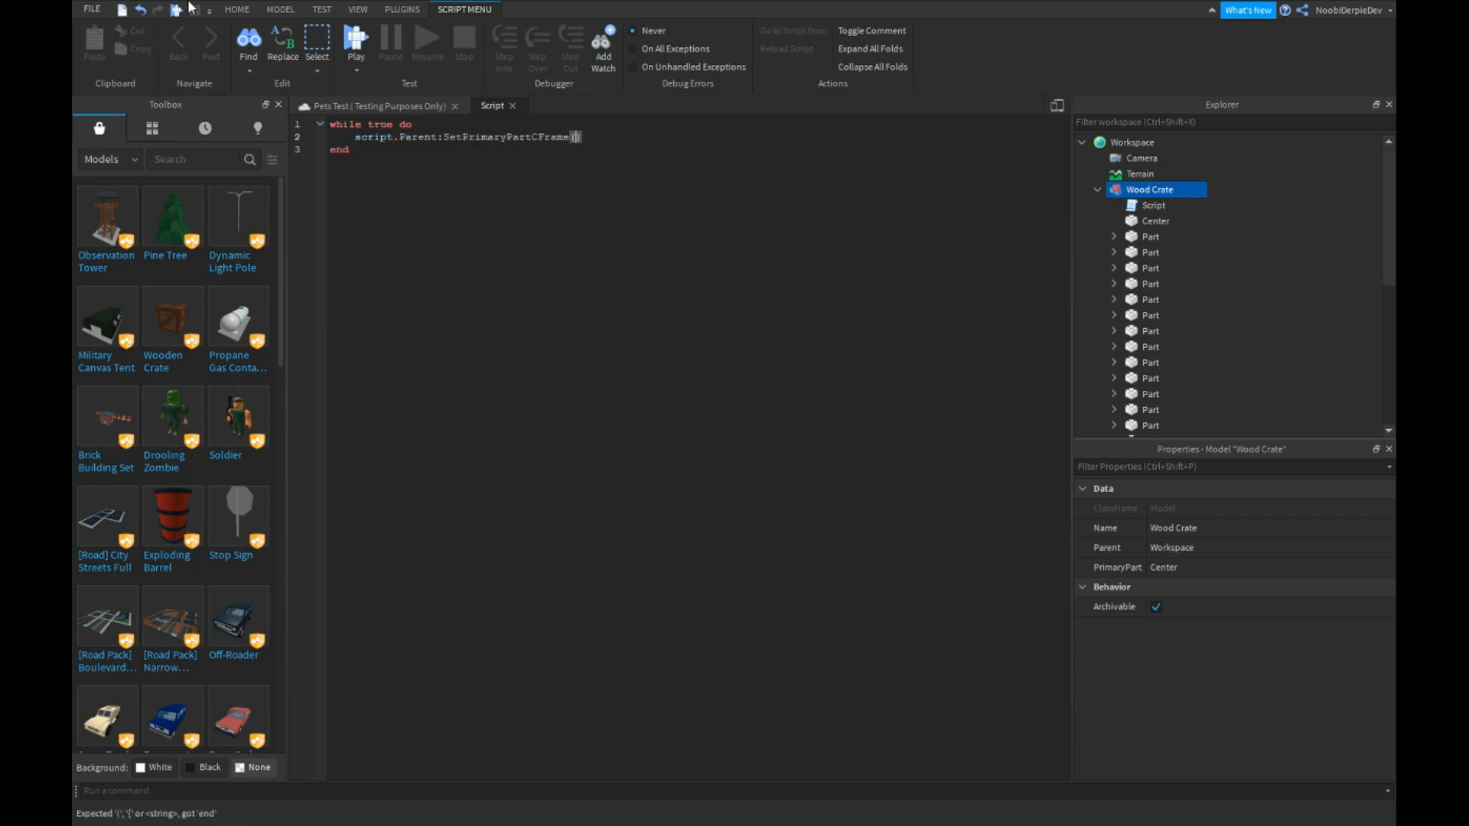
text(s)
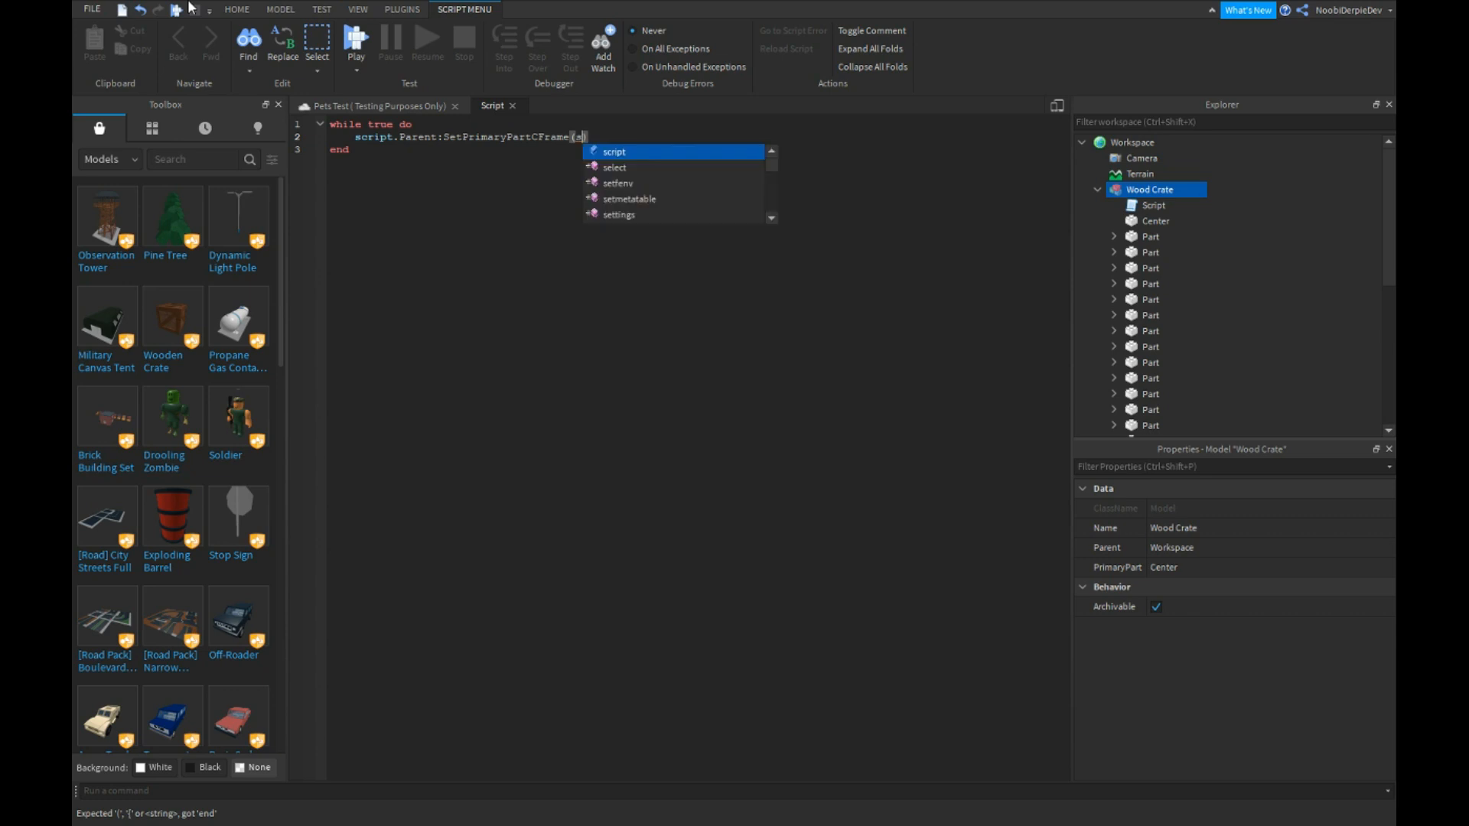
text(script.Parent.Center.CFrame)
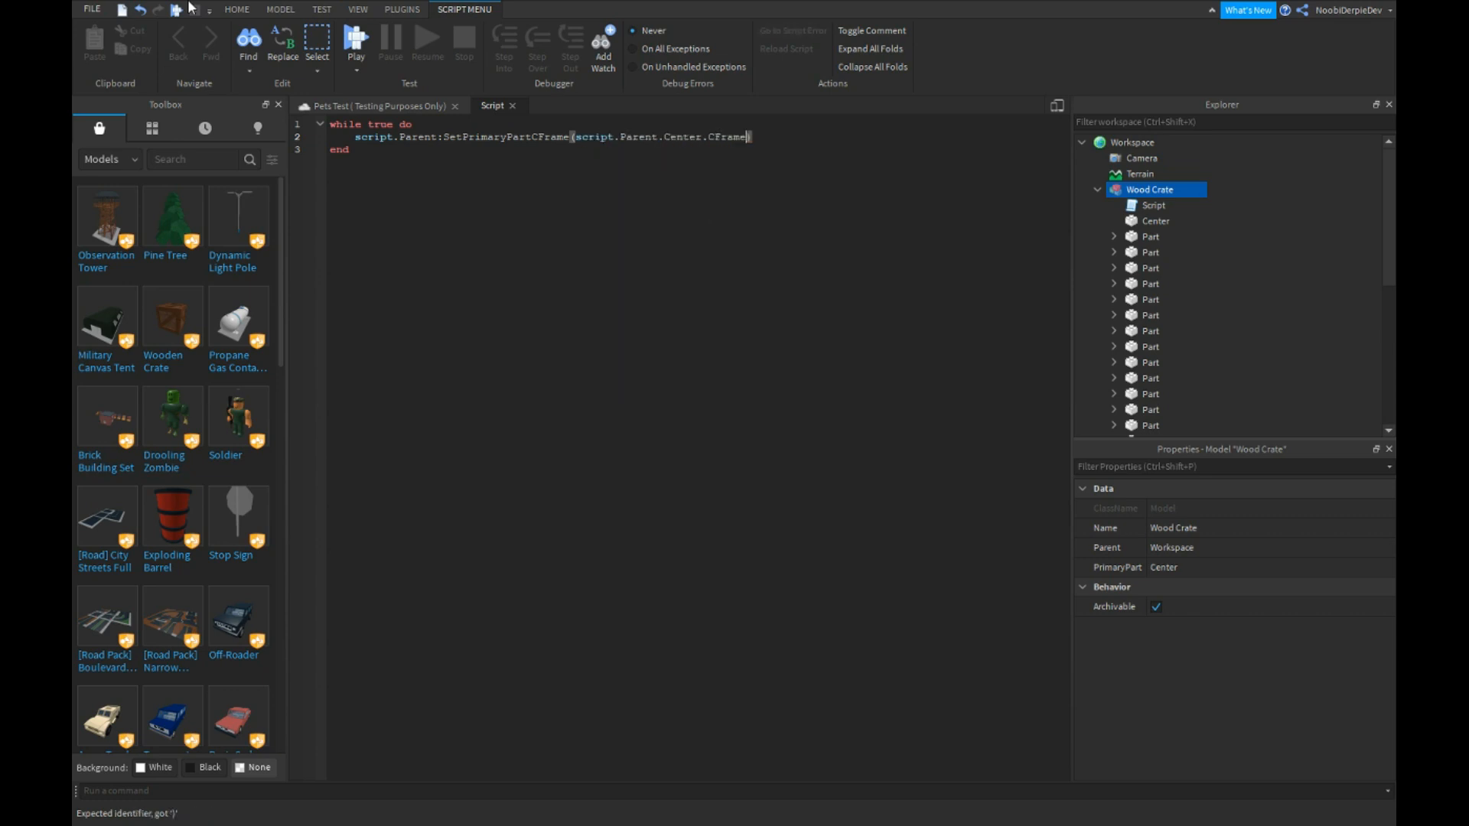
Step: Multiply Center.CFrame by CFrame.fromEulerAnglesXYZ(.1,0,0), add wait(), and return to the 3D view
text(* CFrame)
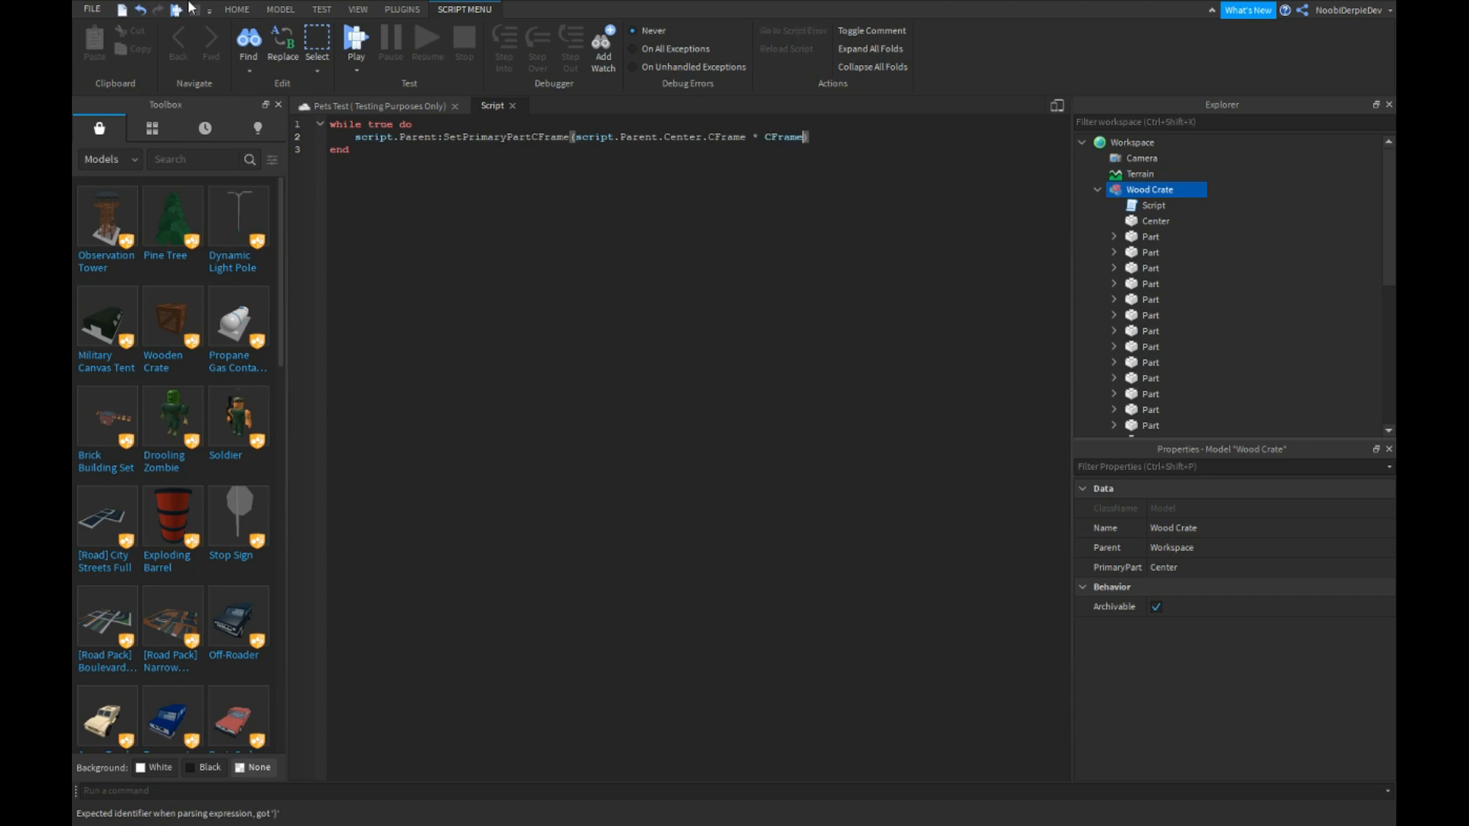
text(fromeulkerAnglesXYZ)
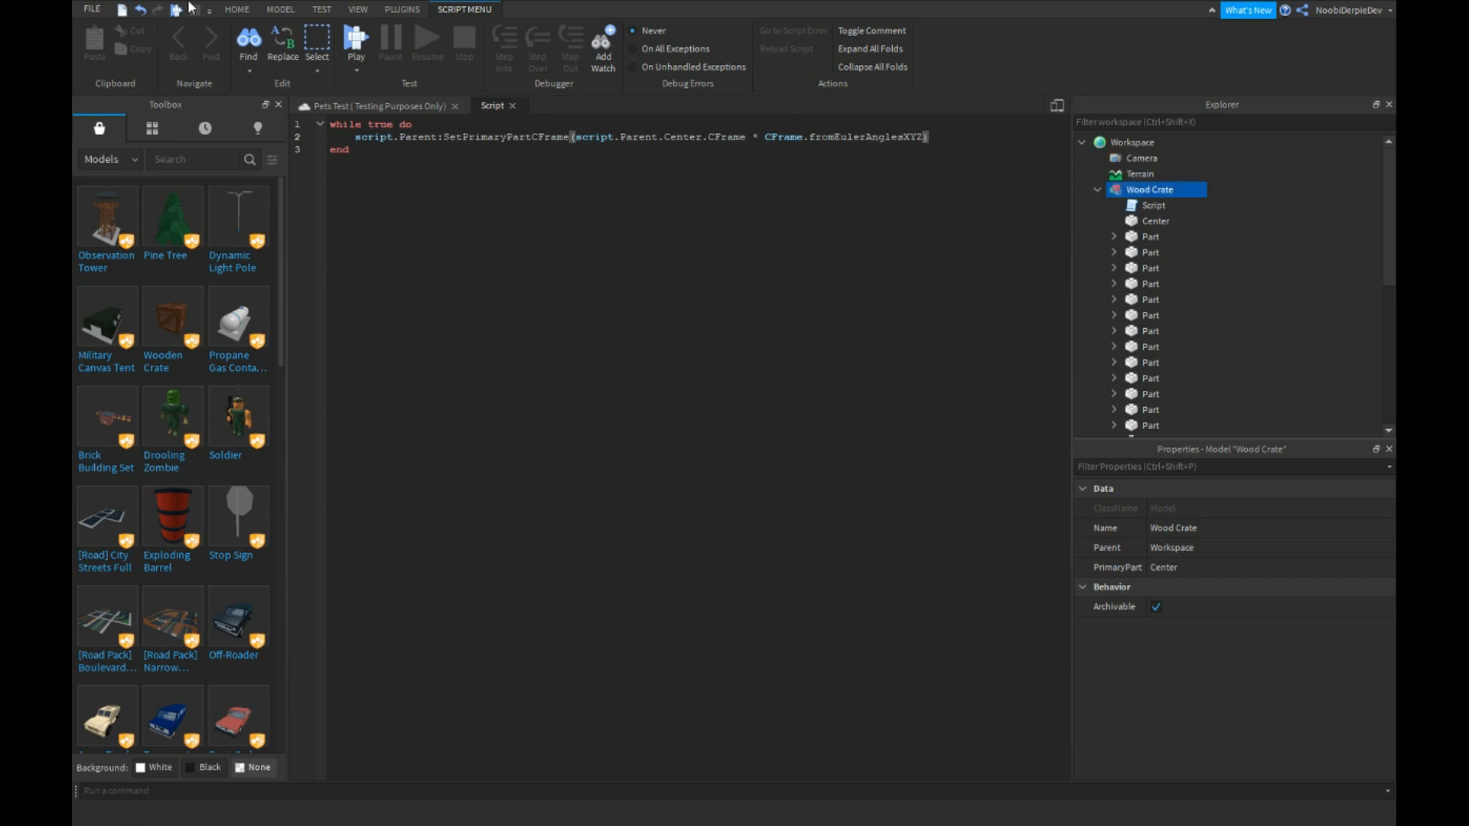
text(()
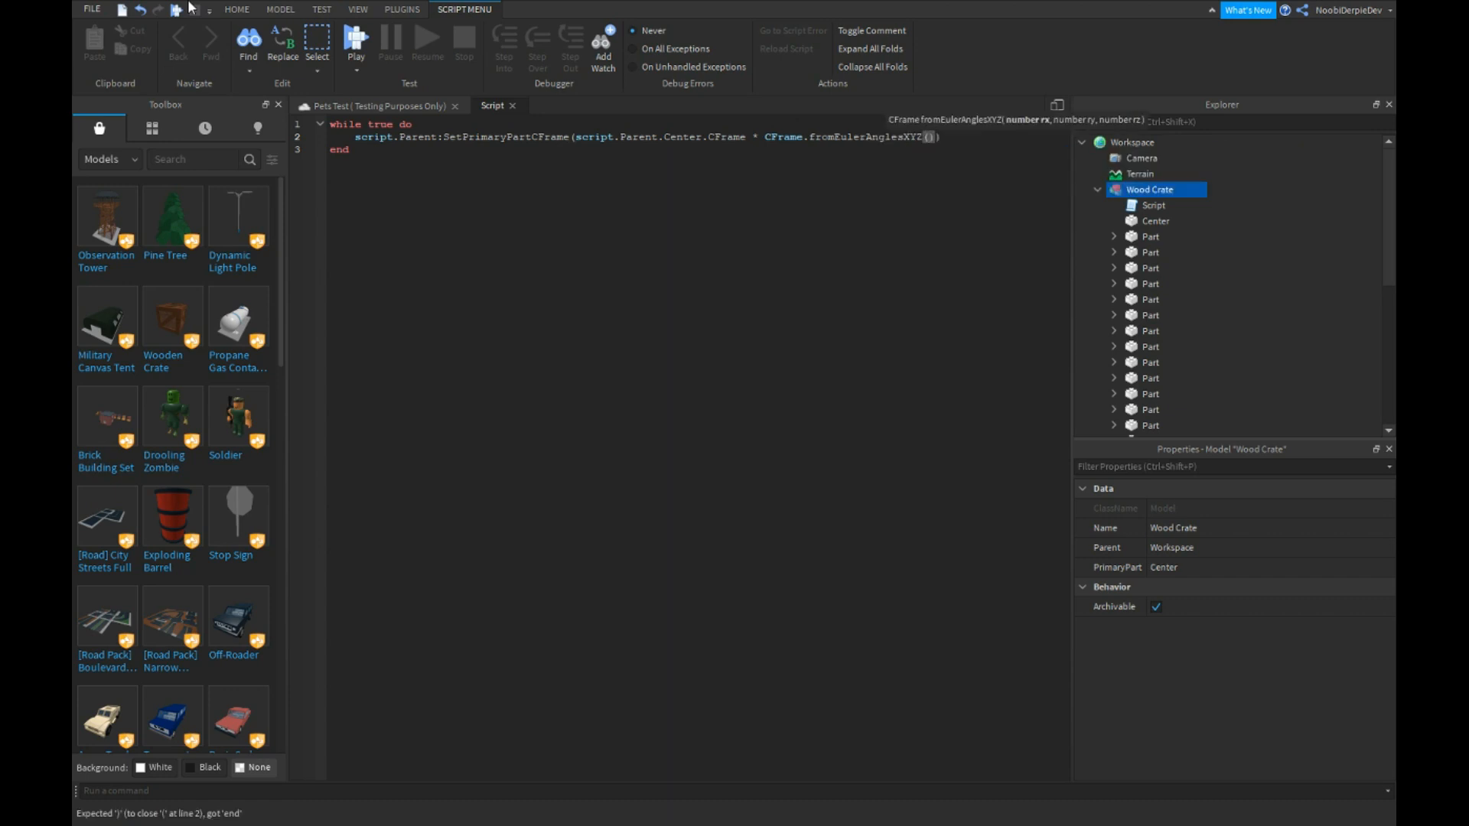
text(.1,0,0)
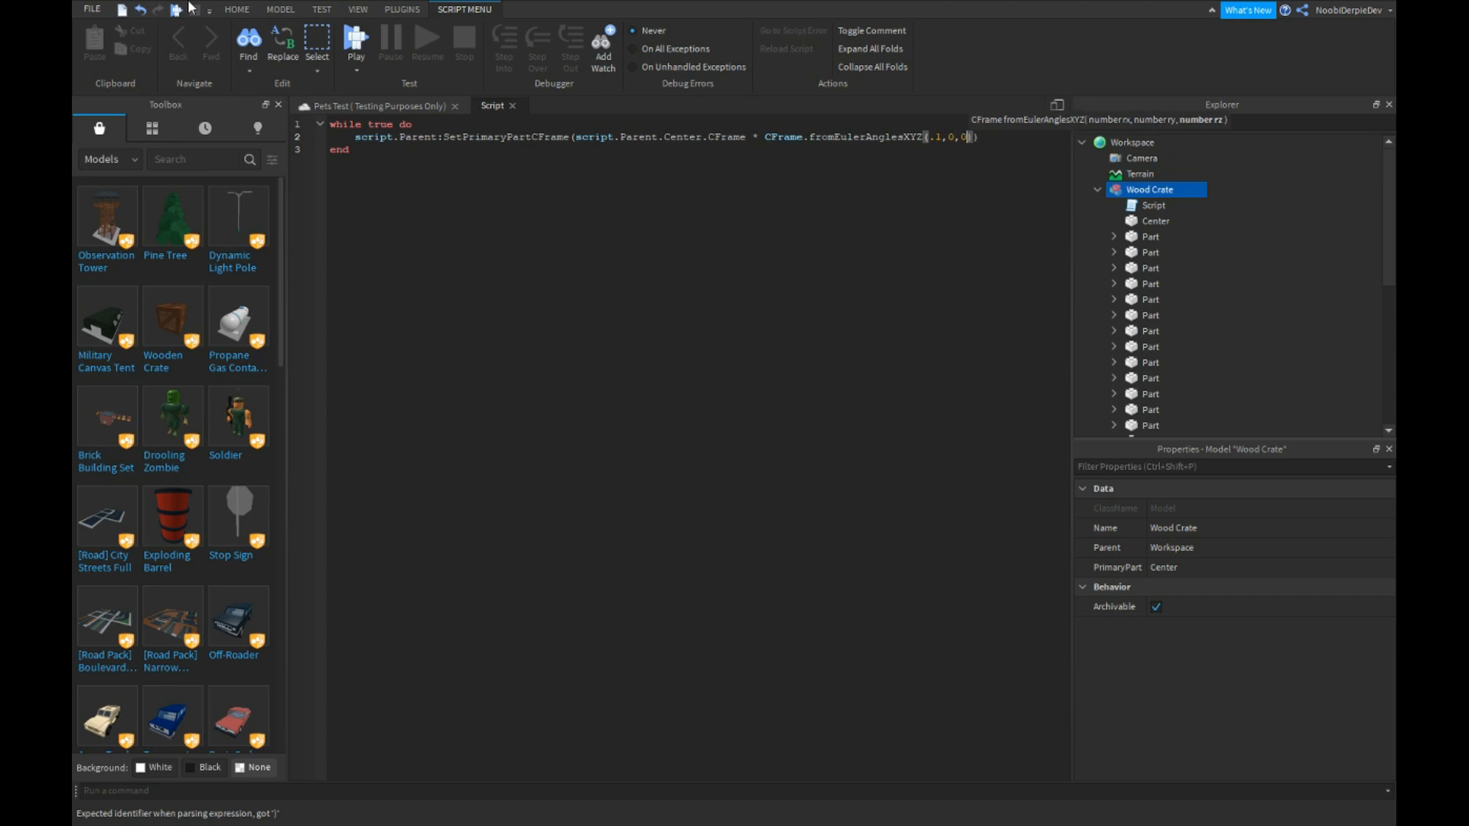
text(wh)
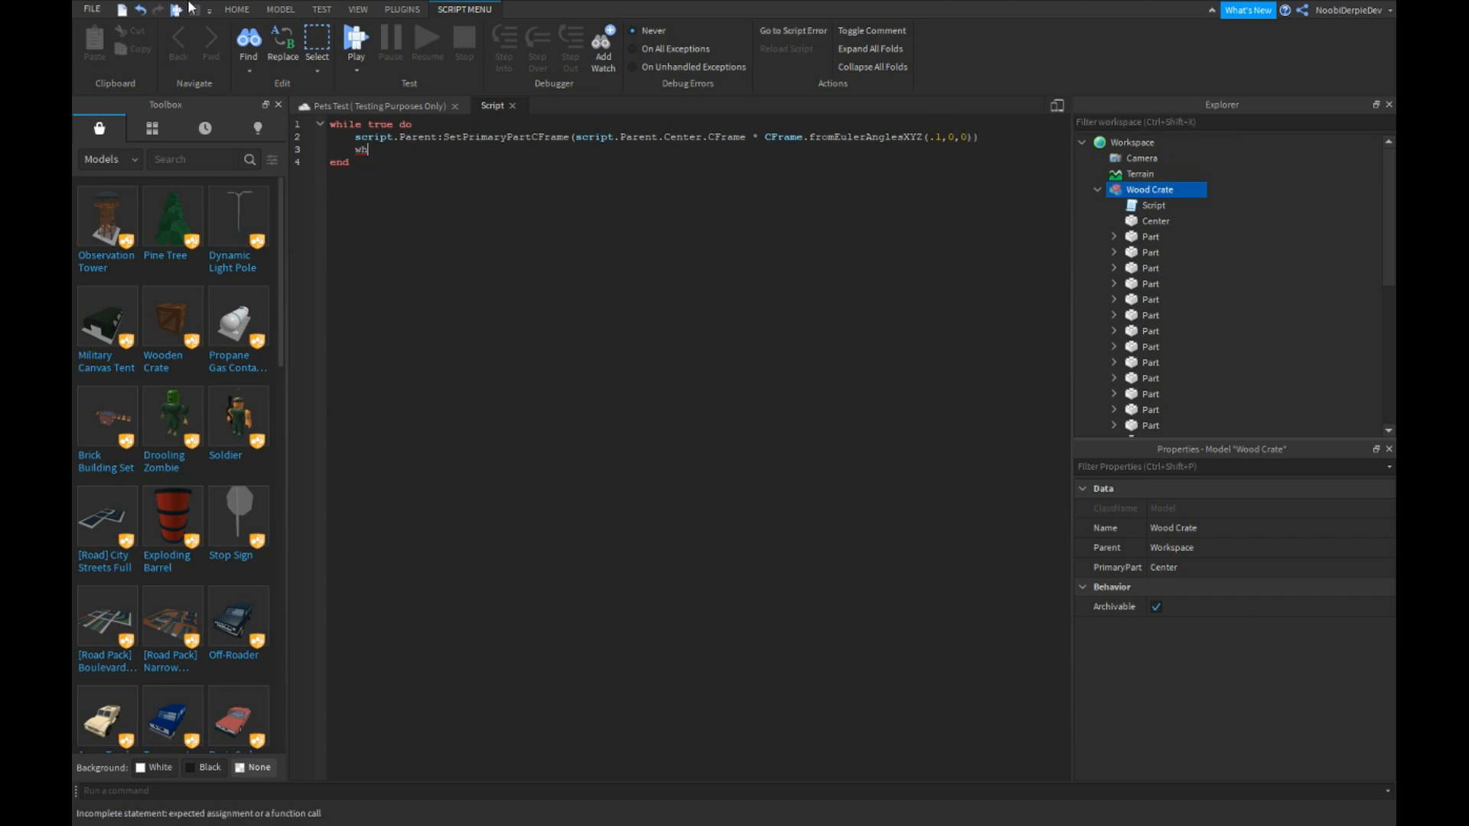
text(ait())
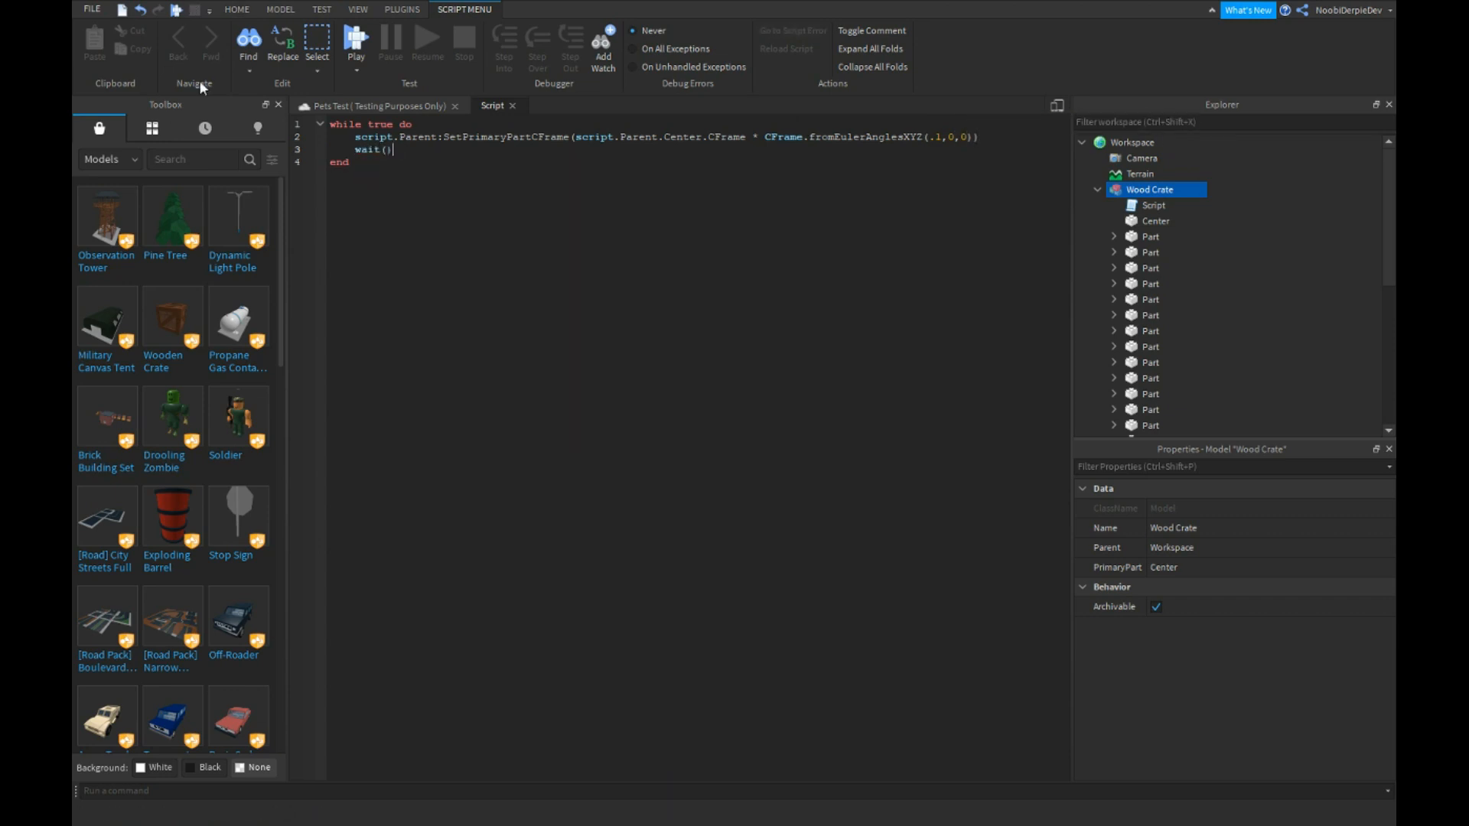
click(236, 9)
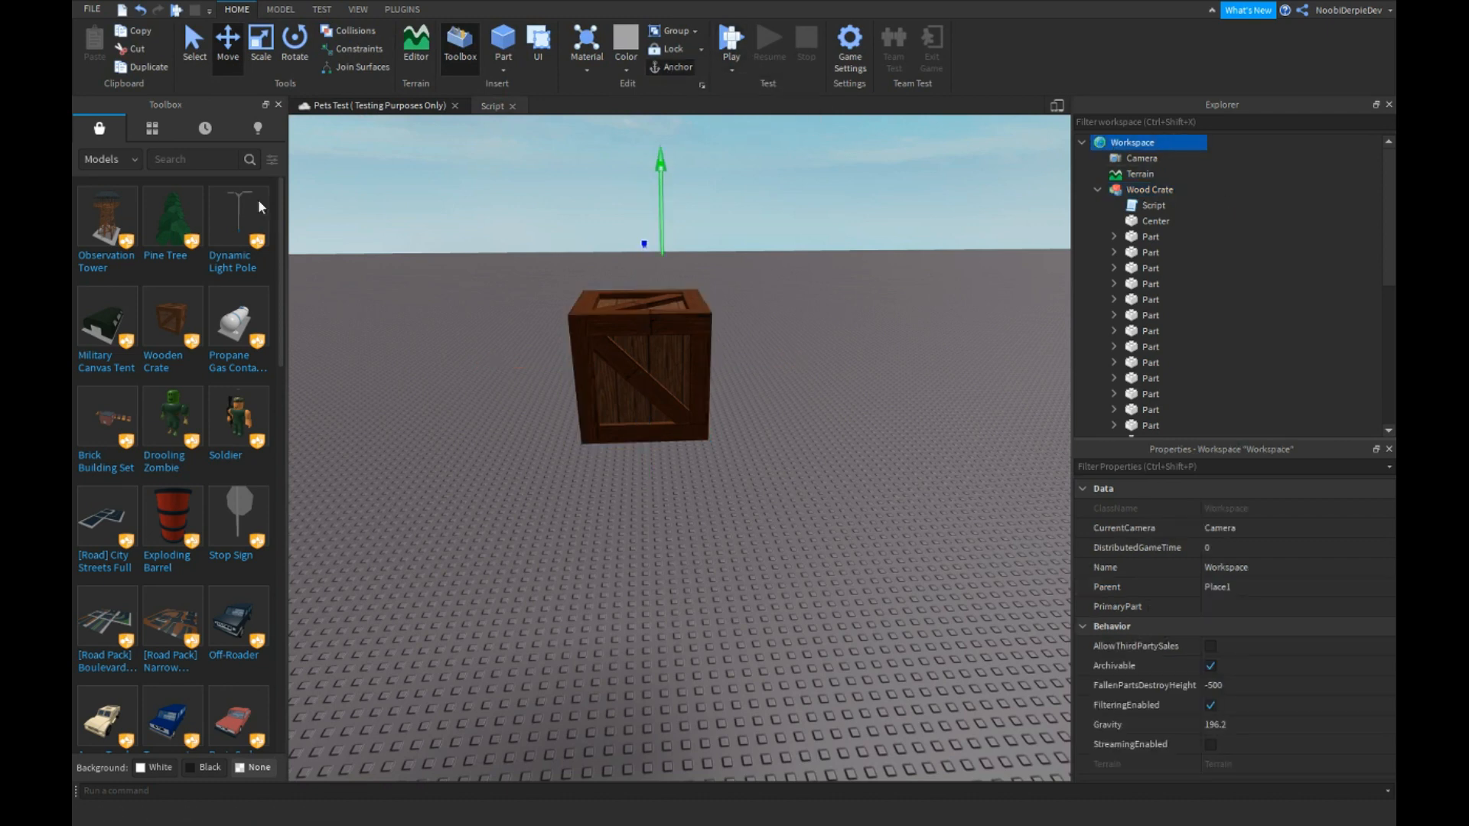
Step: Run the playtest and orbit the camera around the spinning crate
click(730, 42)
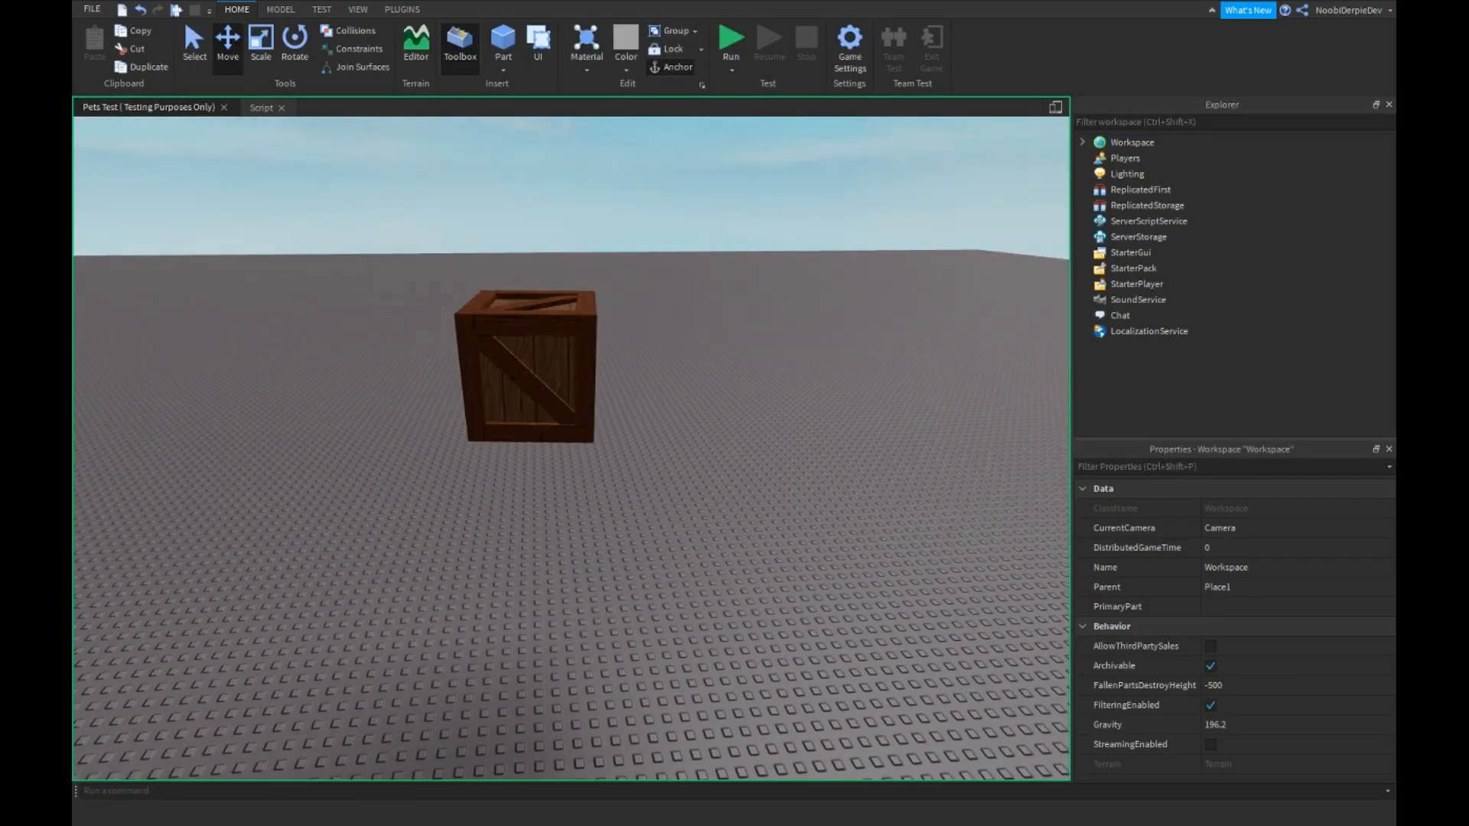
mouse_move(559, 399)
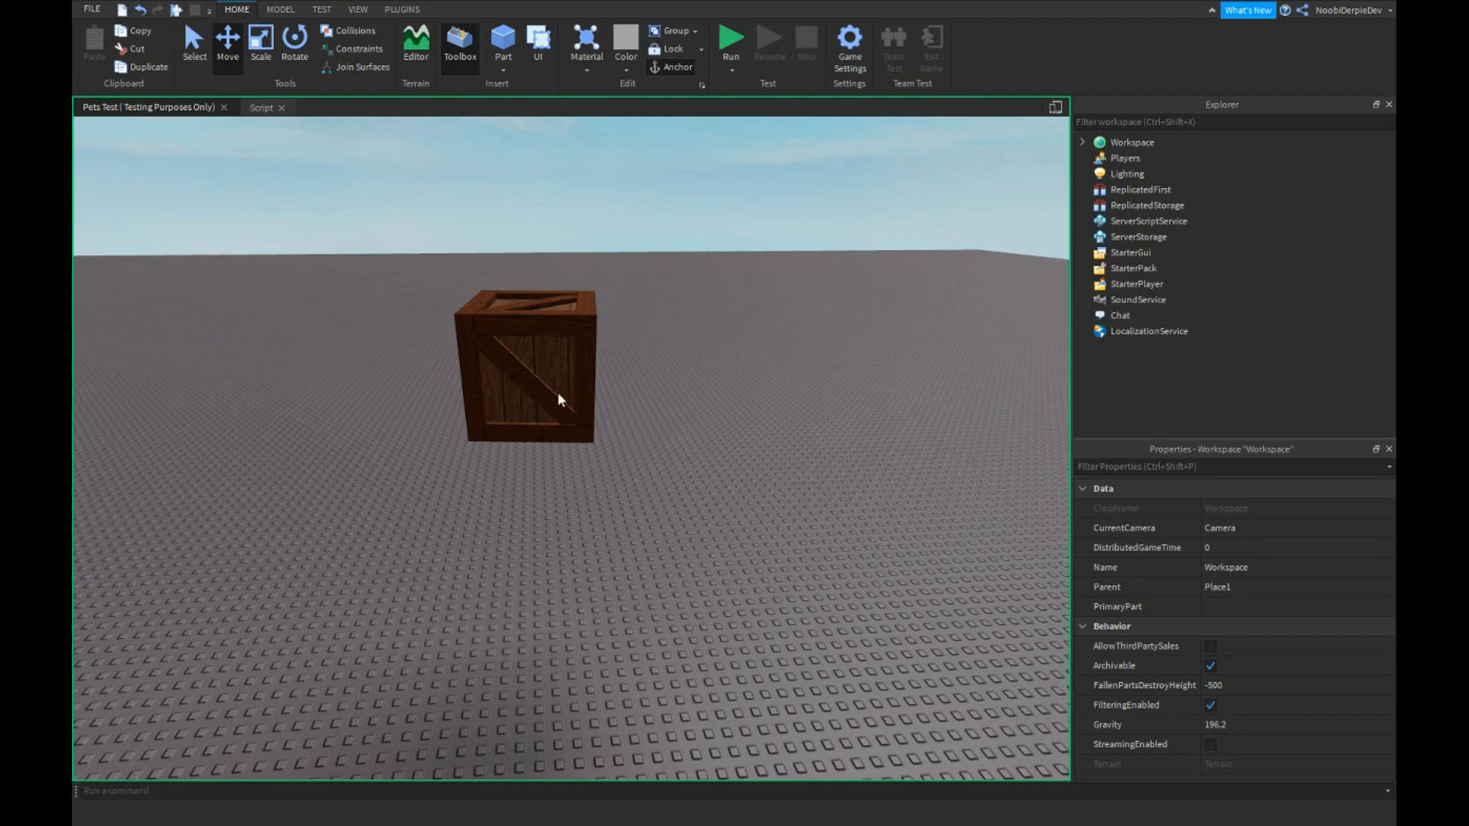
click(729, 43)
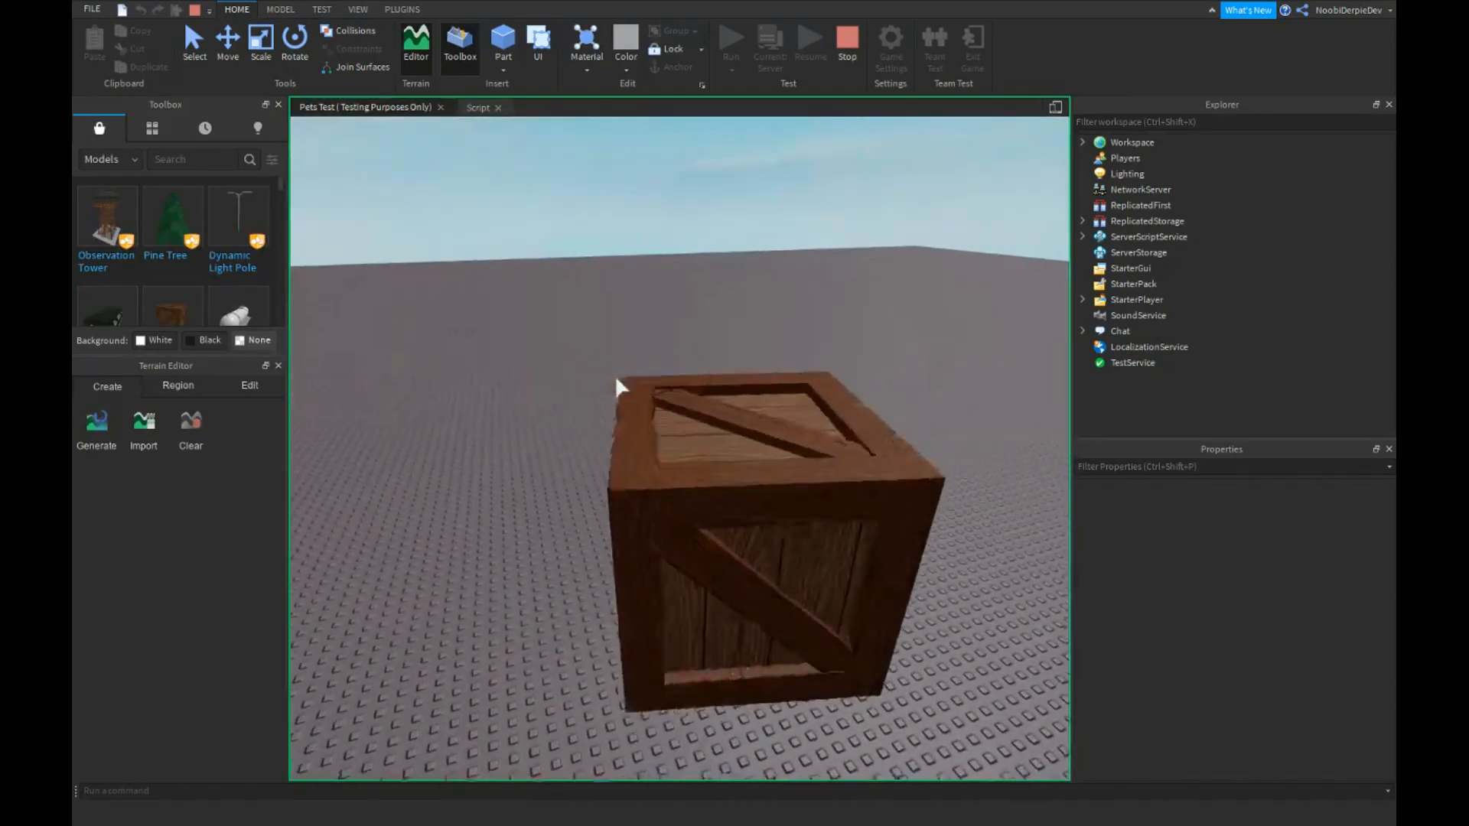
drag(618, 387, 750, 272)
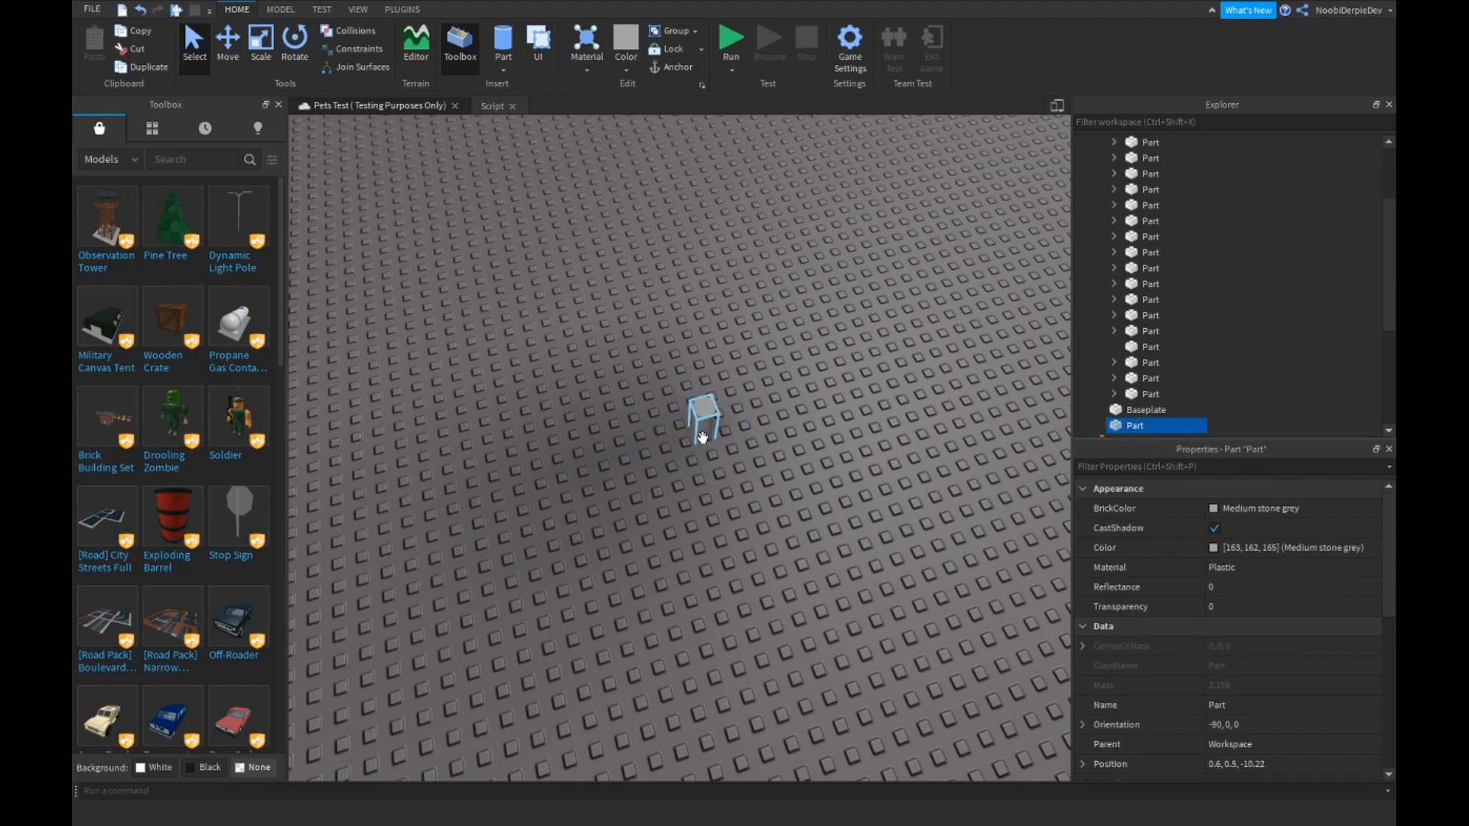
Step: Stop the test and remove the crate and extra part, leaving only the baseplate
click(260, 45)
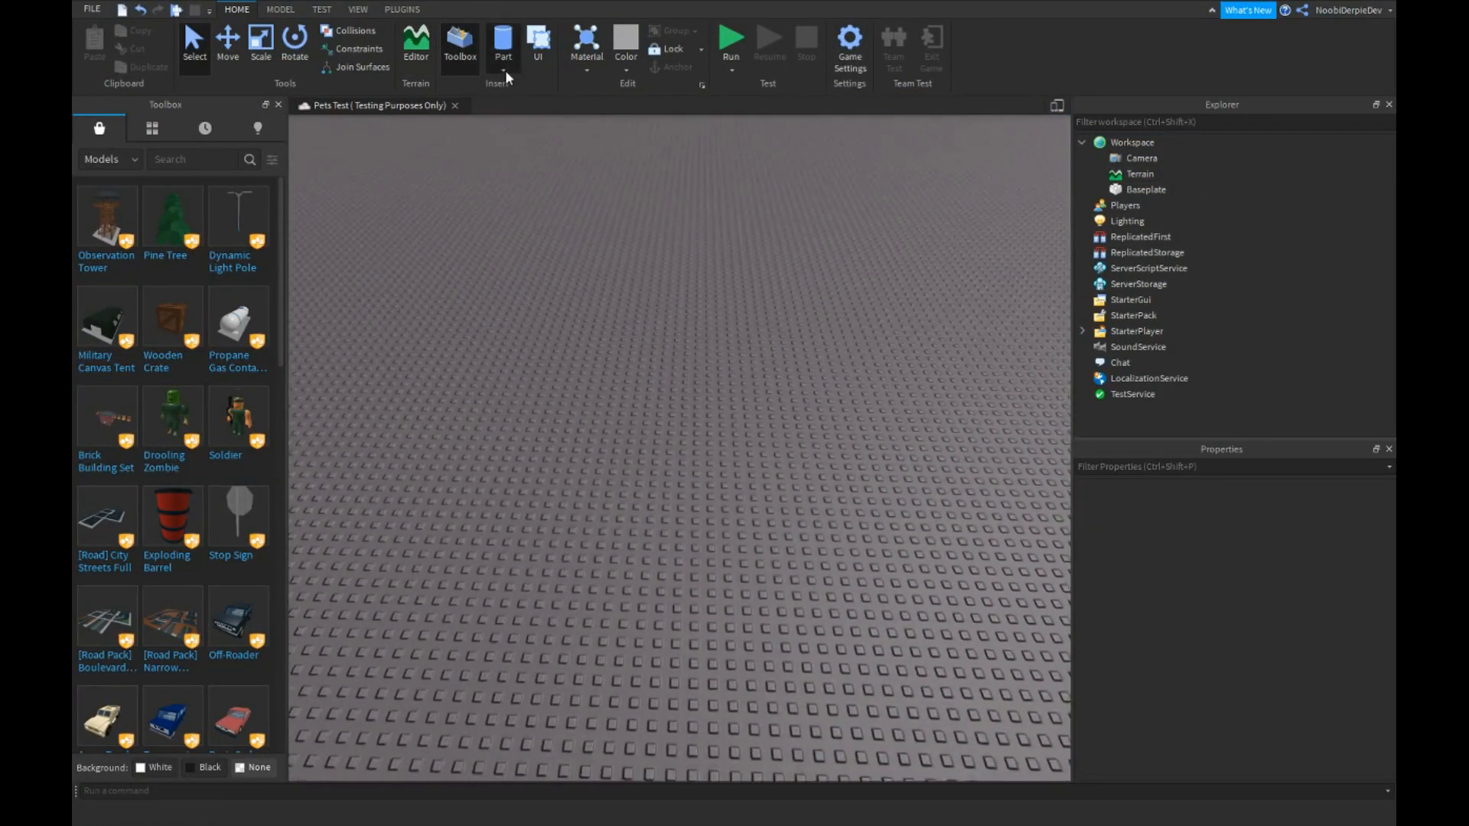
Step: Insert parts, group them as a model named RotatingModel, and add a script inside it
click(502, 43)
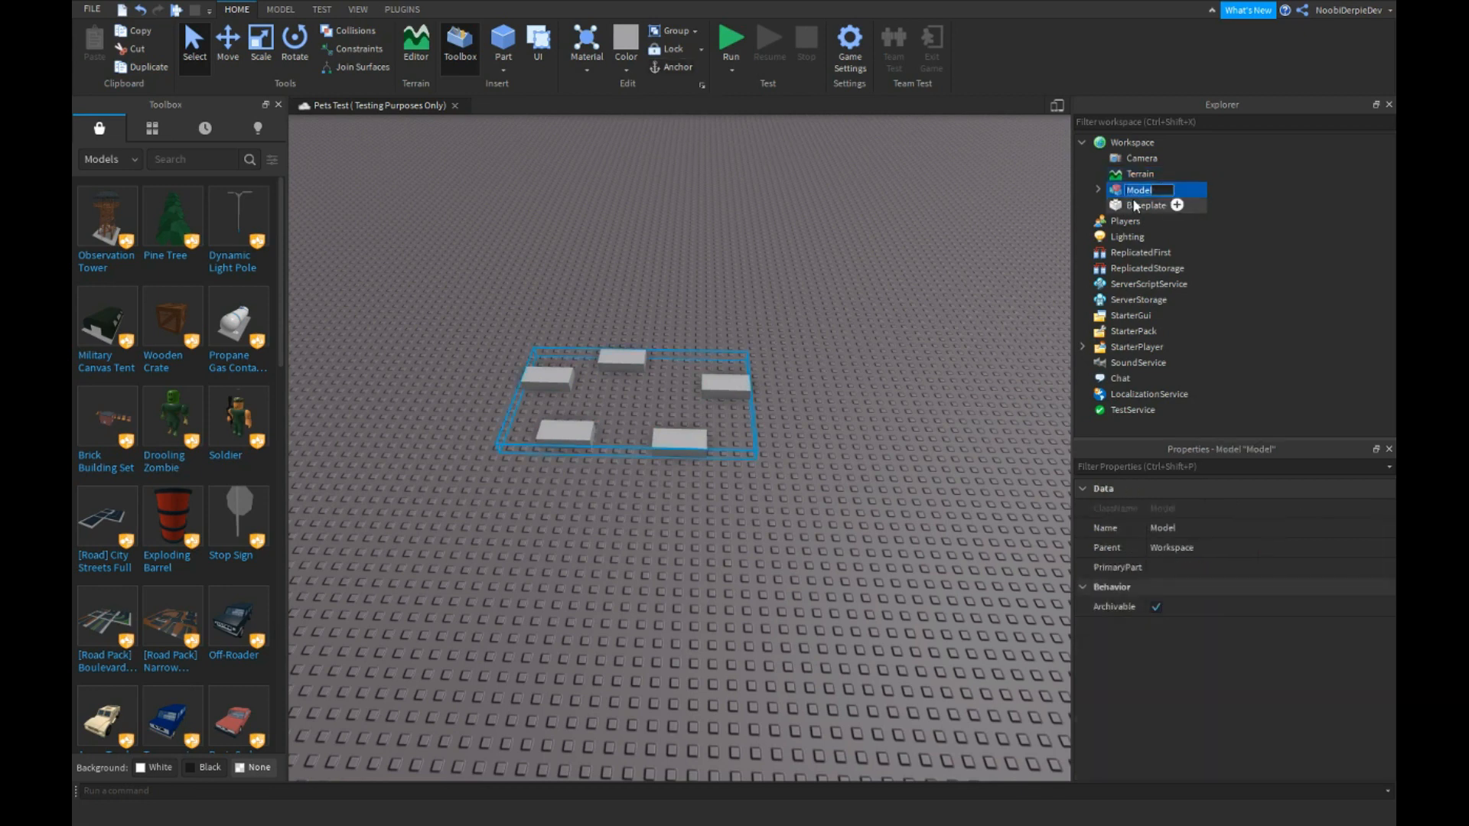
text(Rotating)
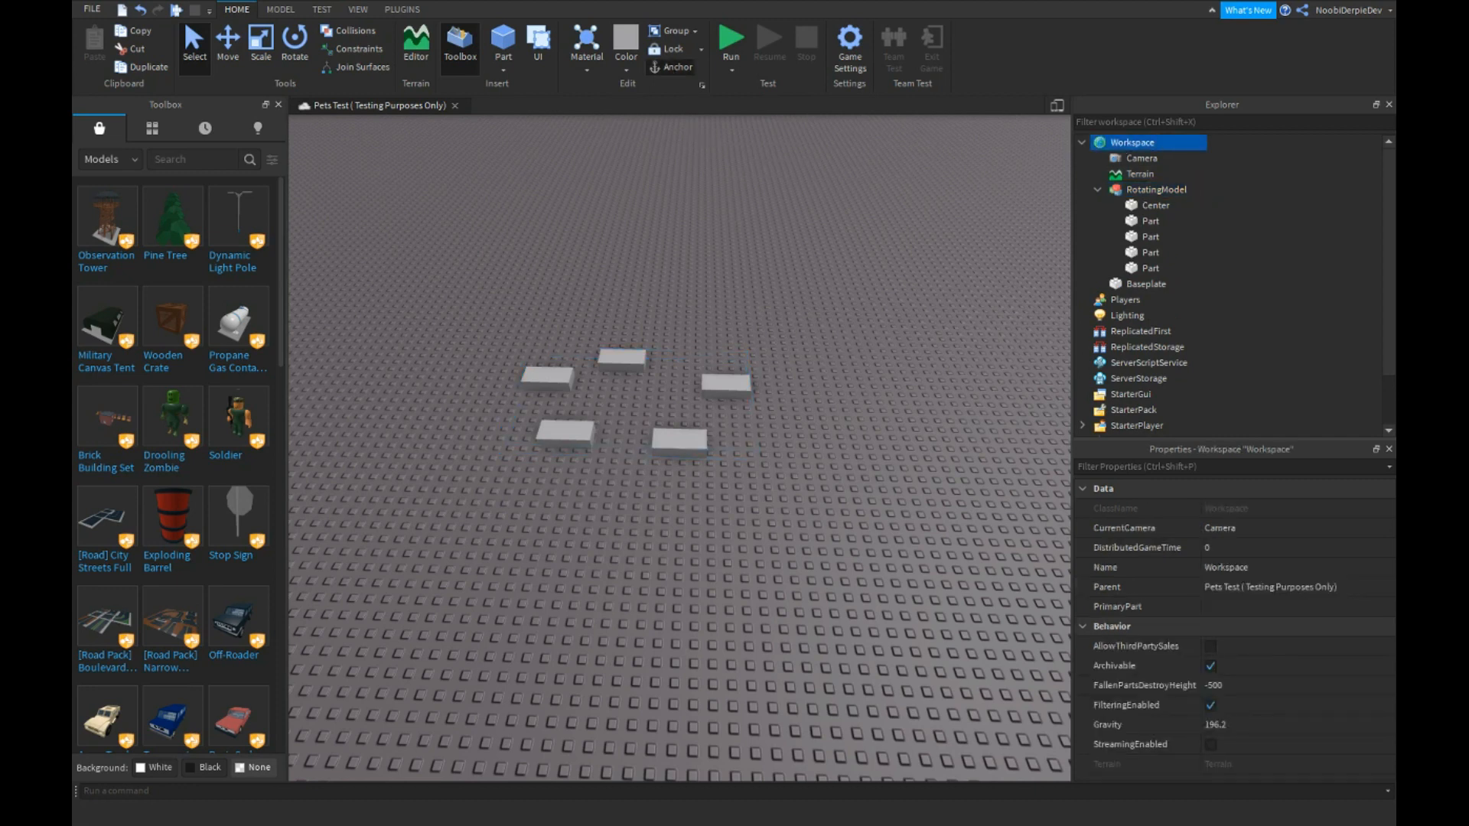
click(1197, 189)
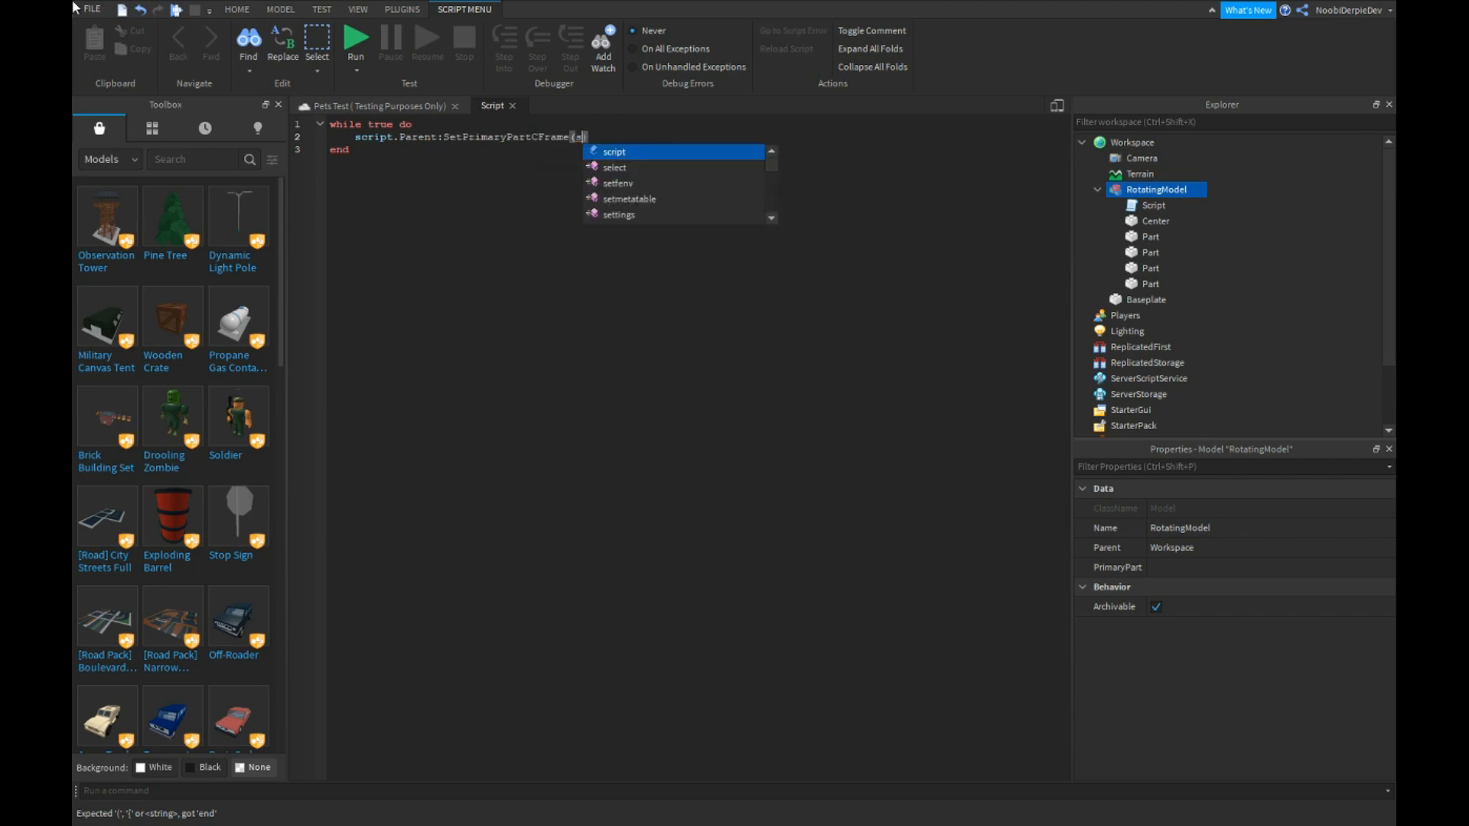
Step: Complete the loop with Center.CFrame * CFrame.fromEulerAnglesXYZ(.1,0,0) followed by wait()
text(script.Parent.Center.c)
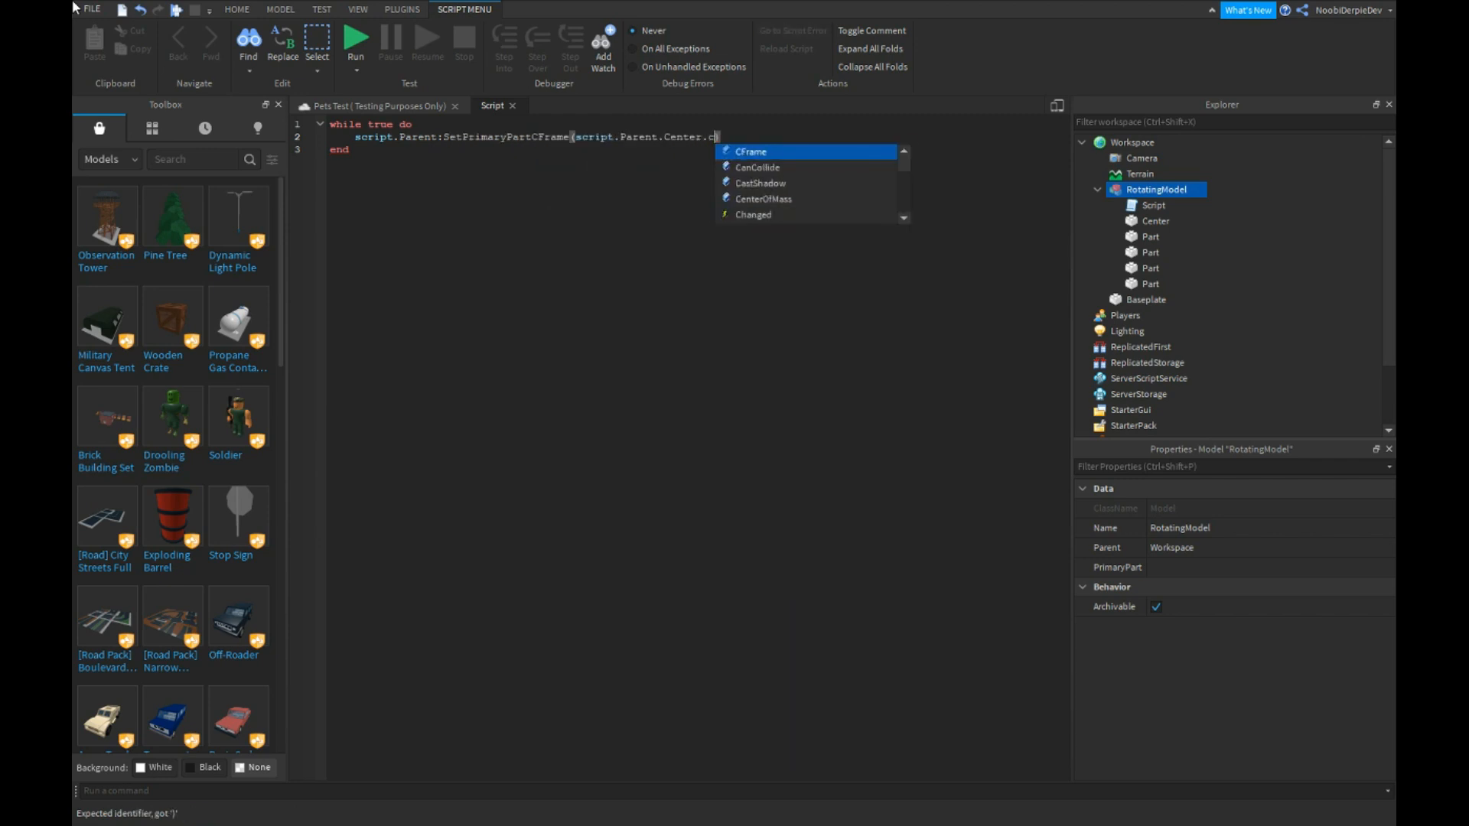
text(Frame * CFrame.fromEulerAnglesXYZ(.1)
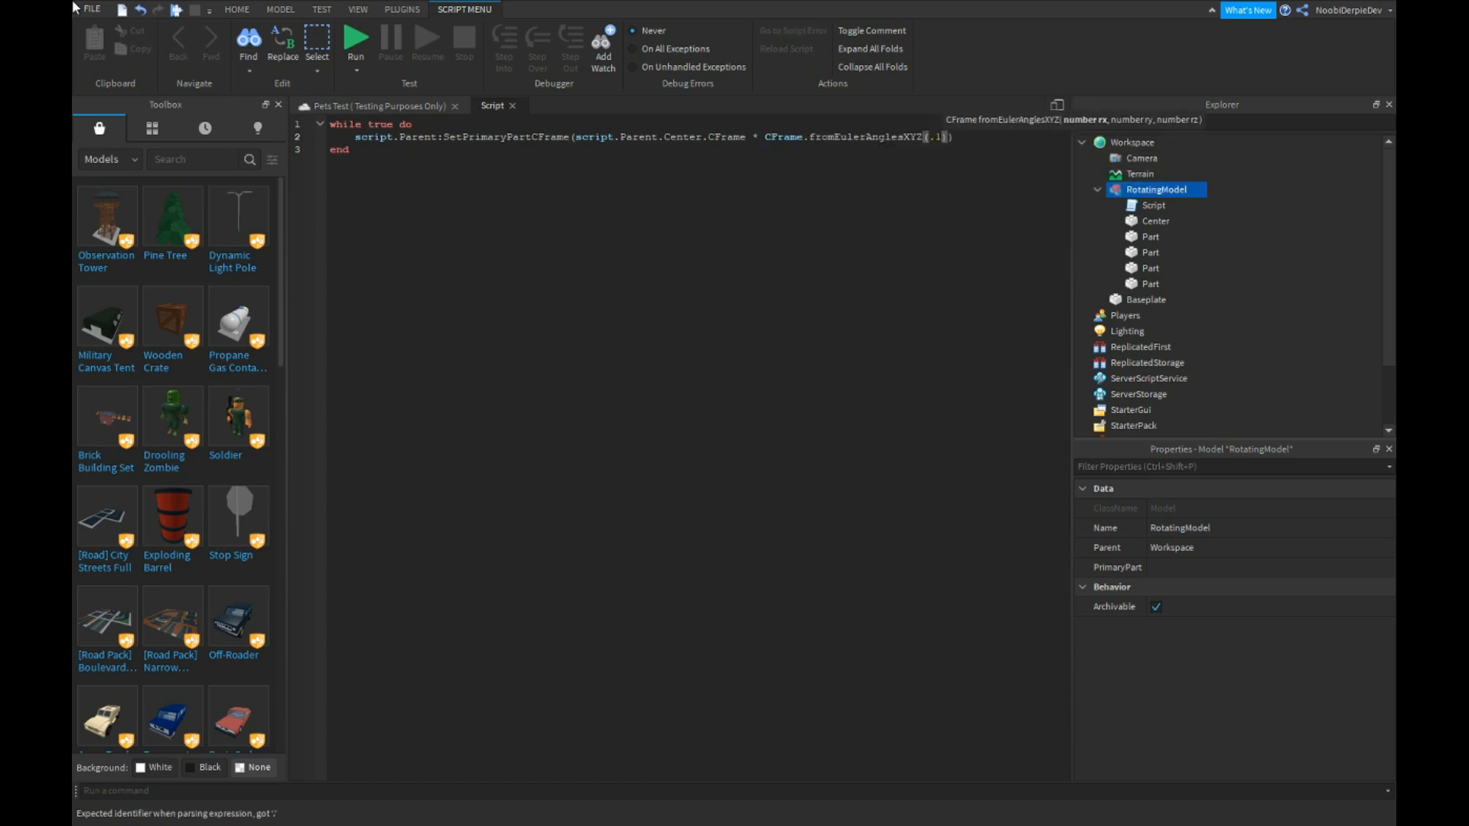
text(,0,o0)
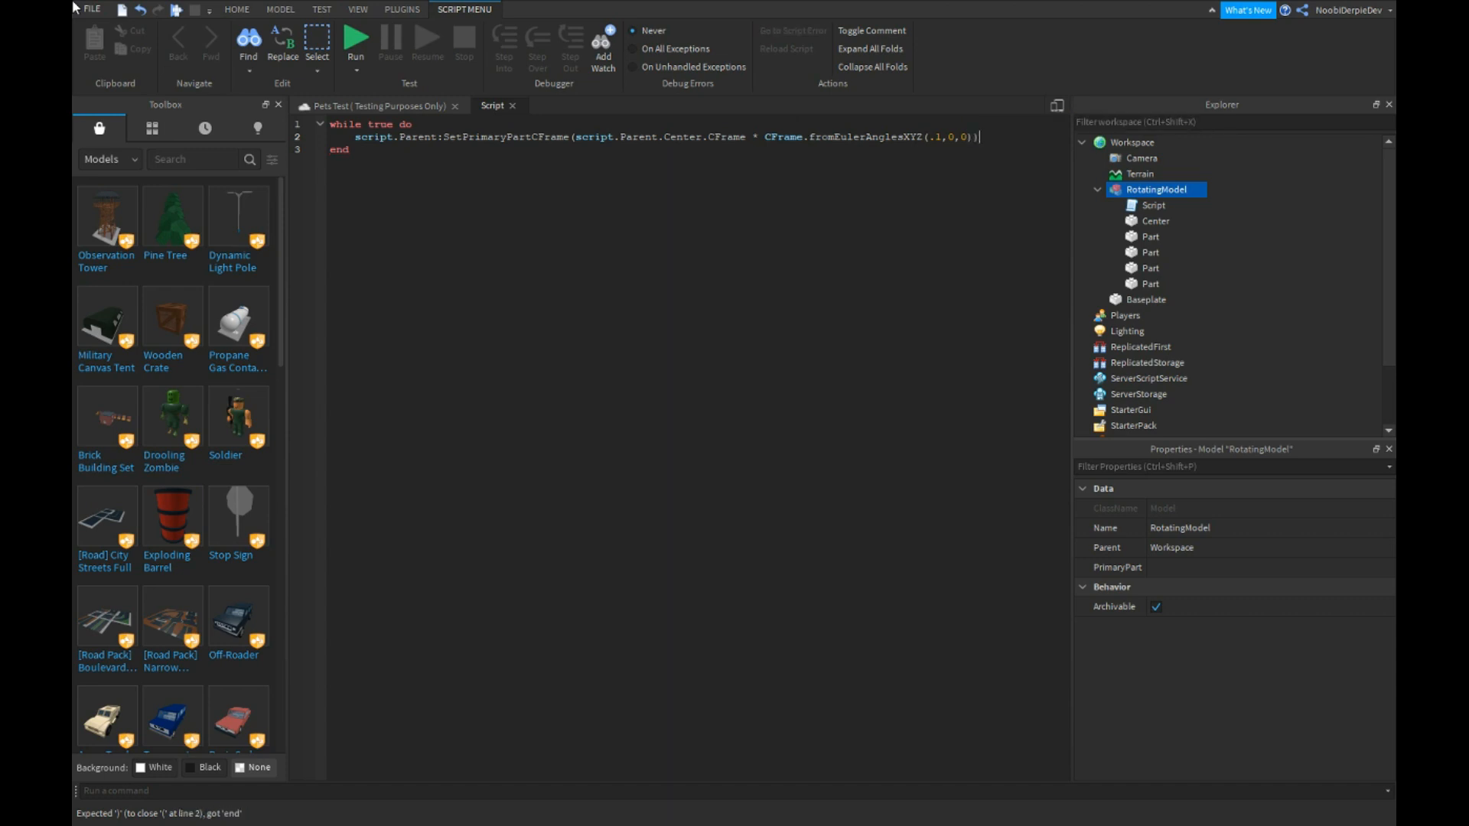
text(wait())
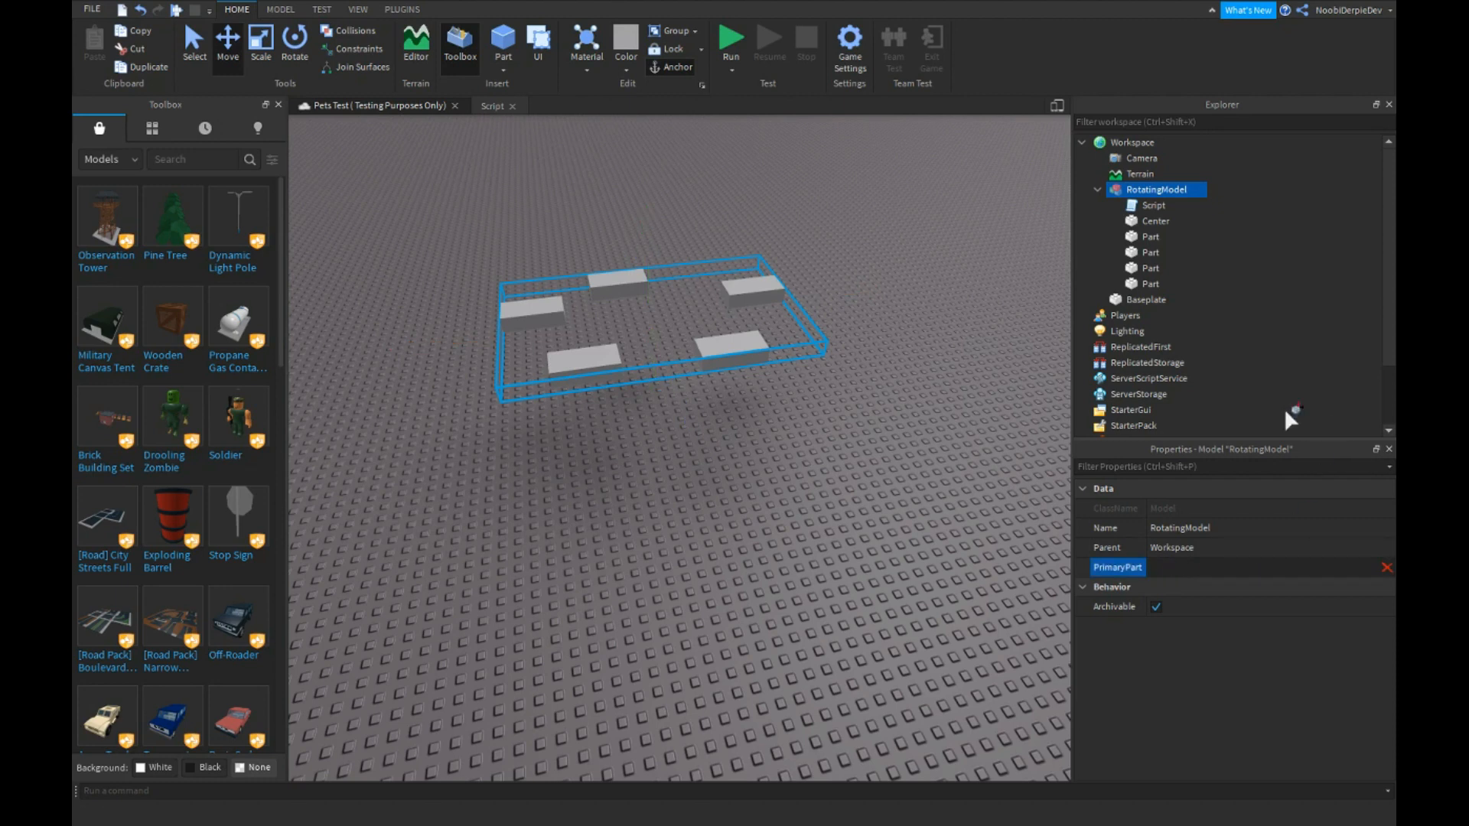
Step: Set Center as RotatingModel's PrimaryPart via the Properties panel
click(1095, 190)
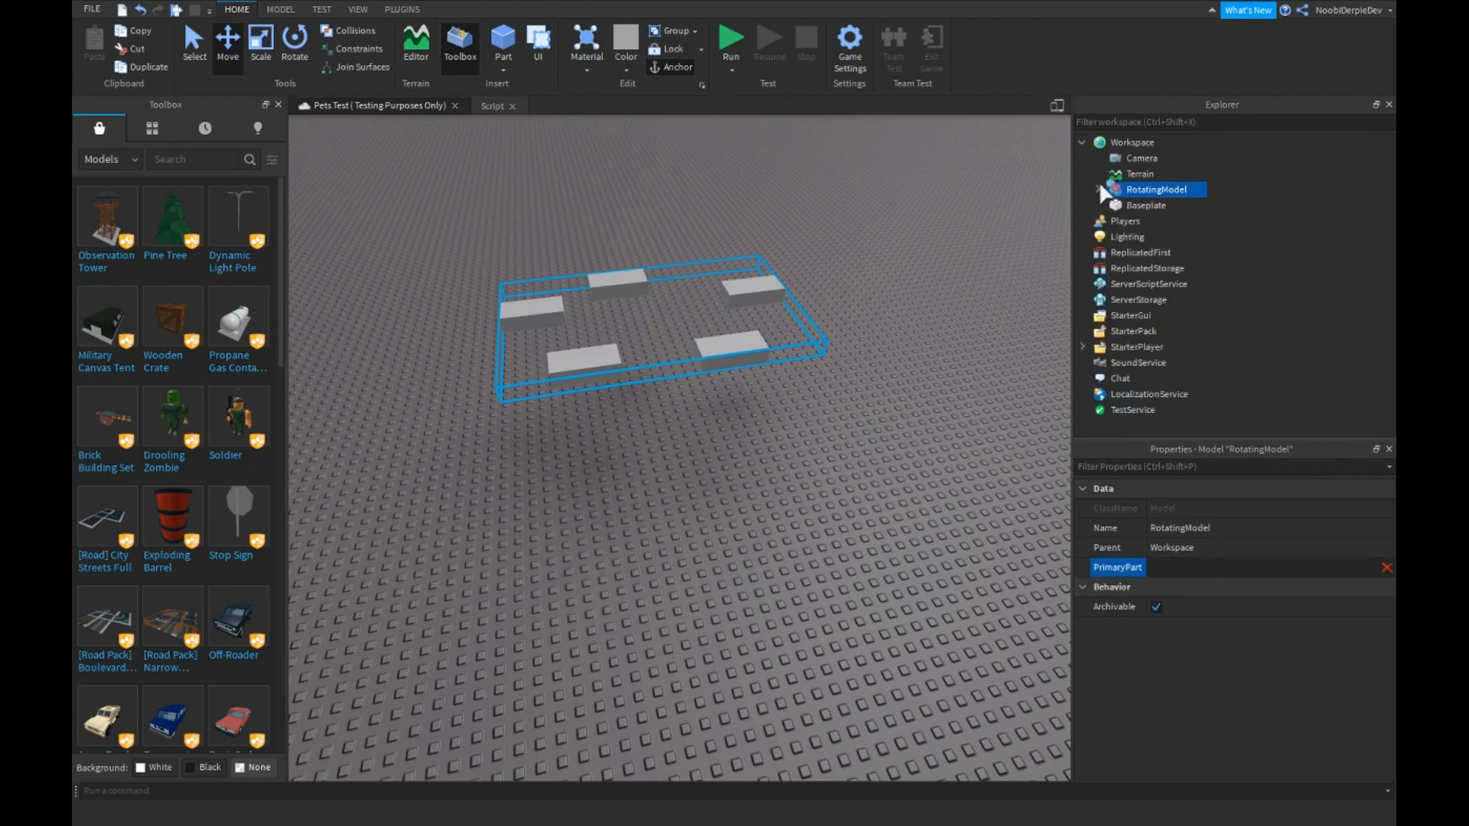
click(1082, 189)
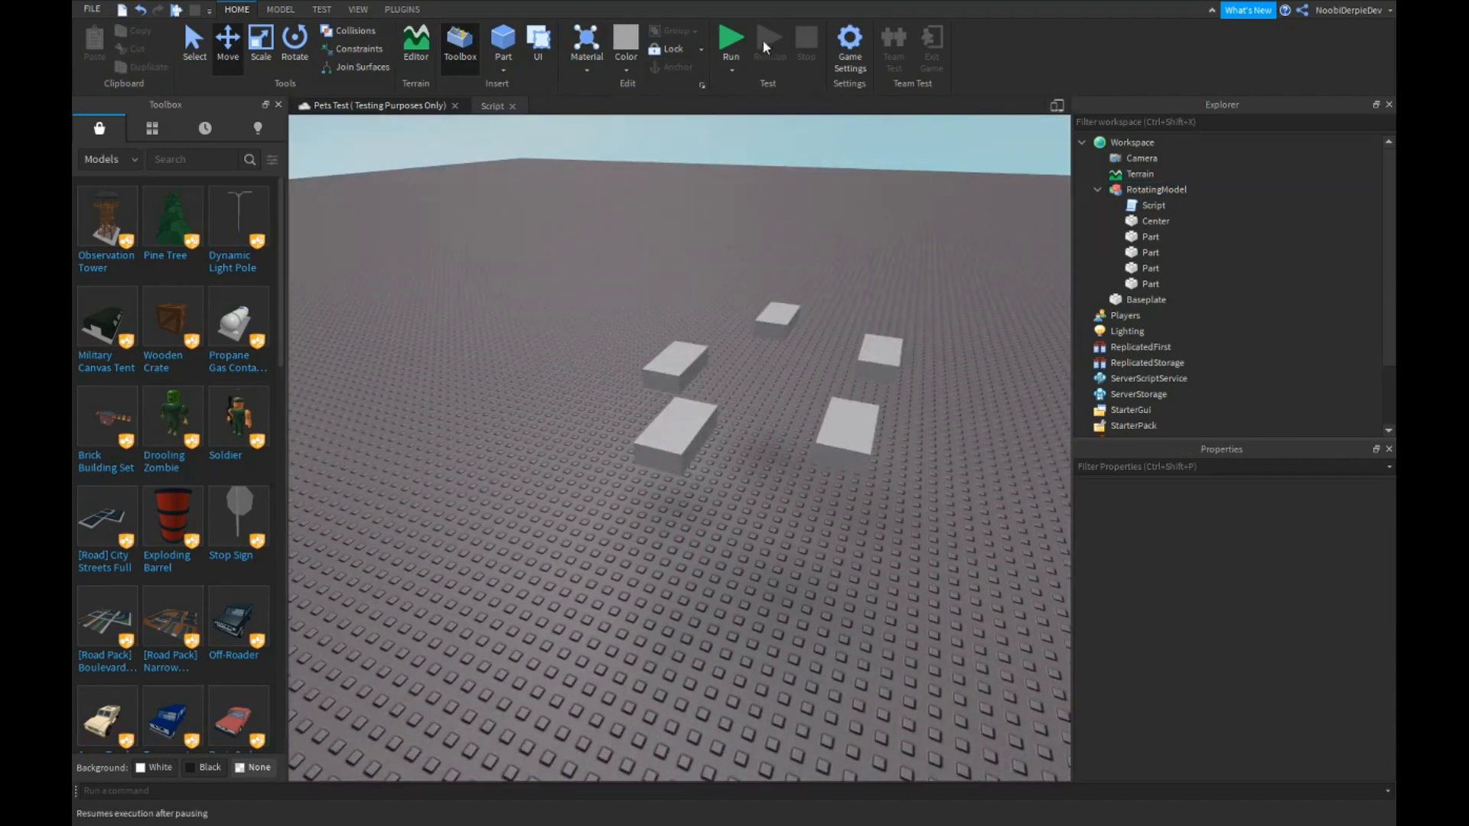
click(730, 42)
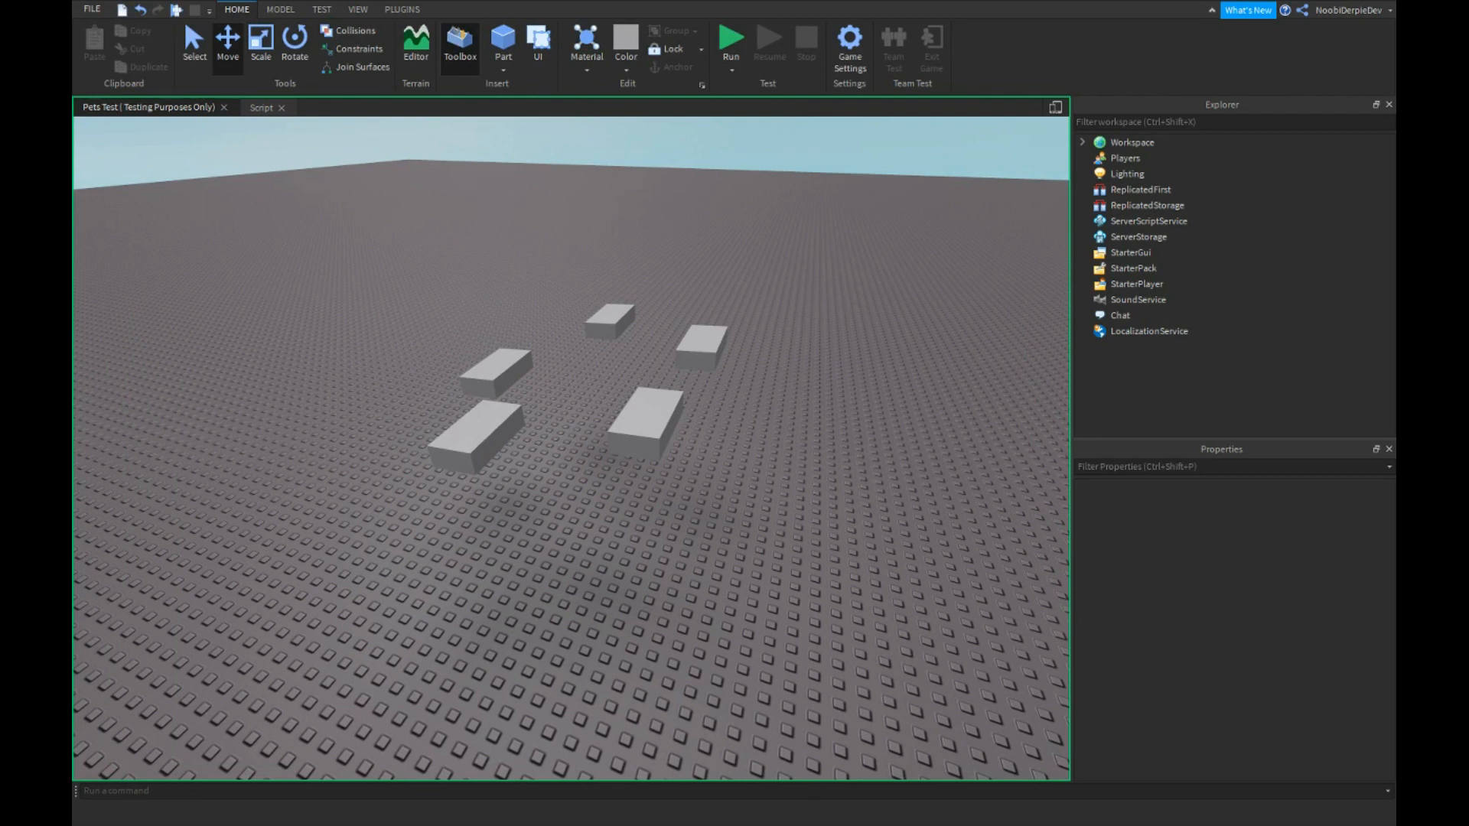
click(729, 40)
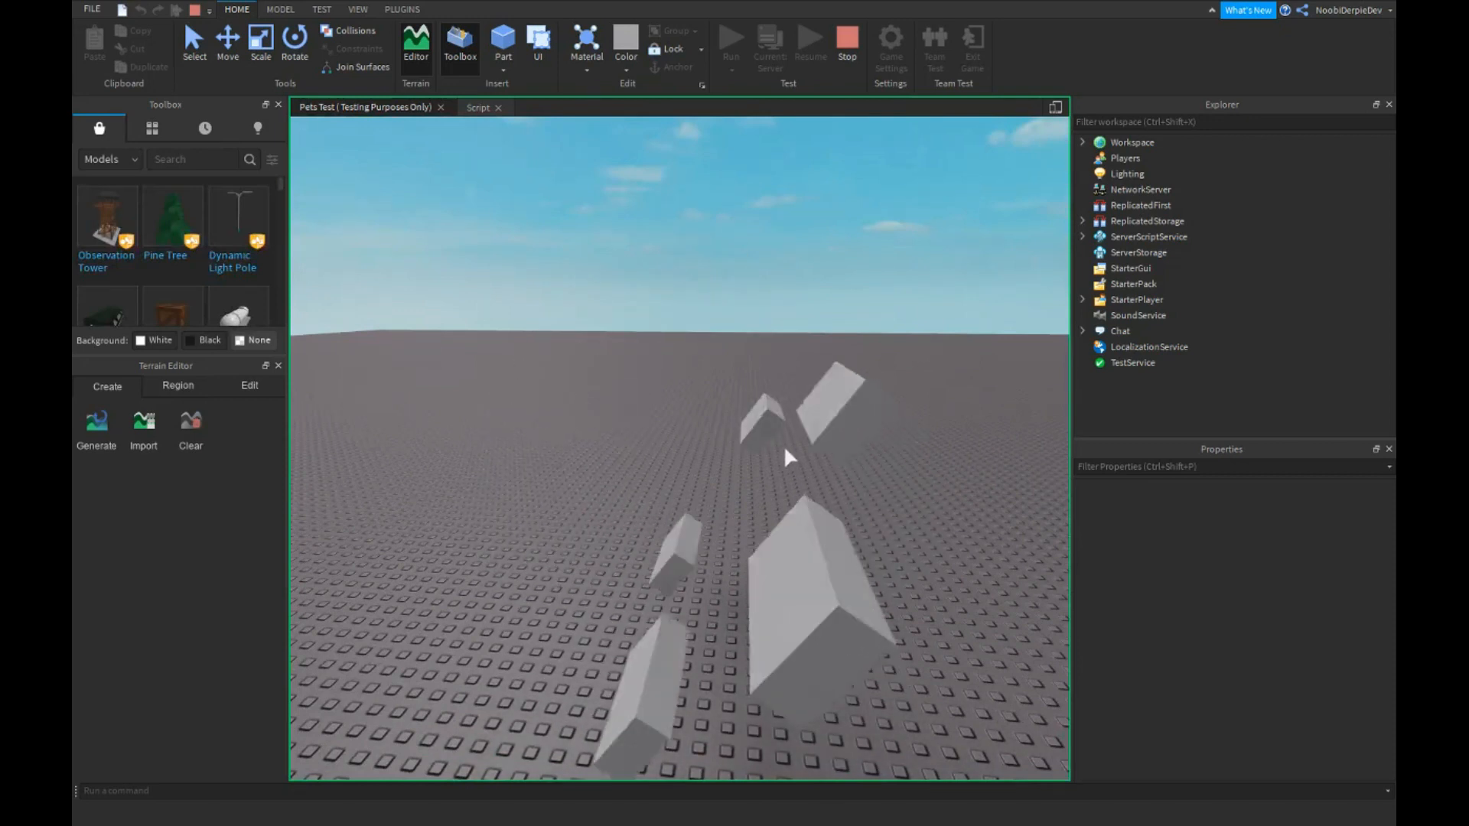
click(1083, 143)
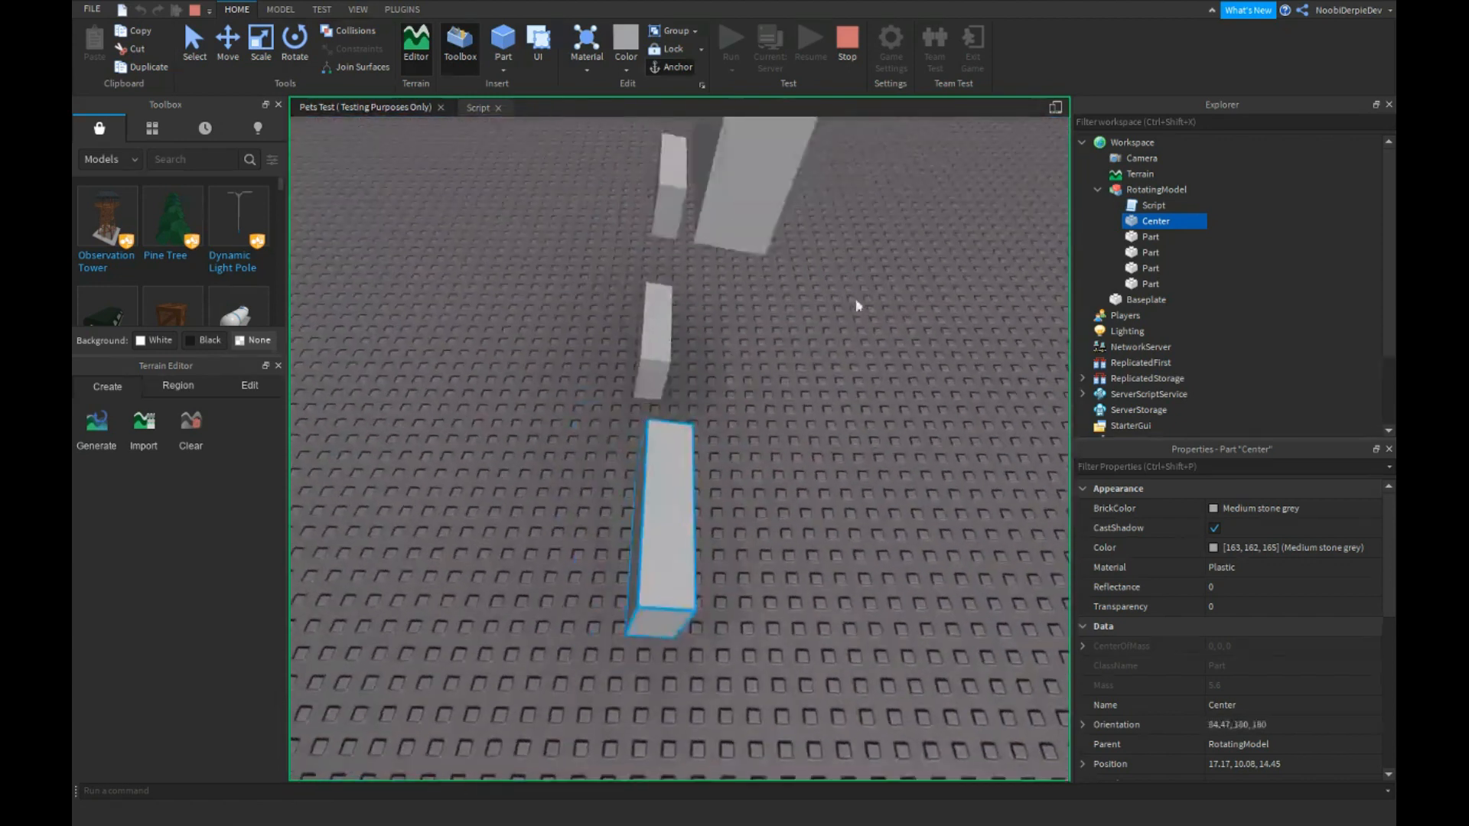
click(808, 44)
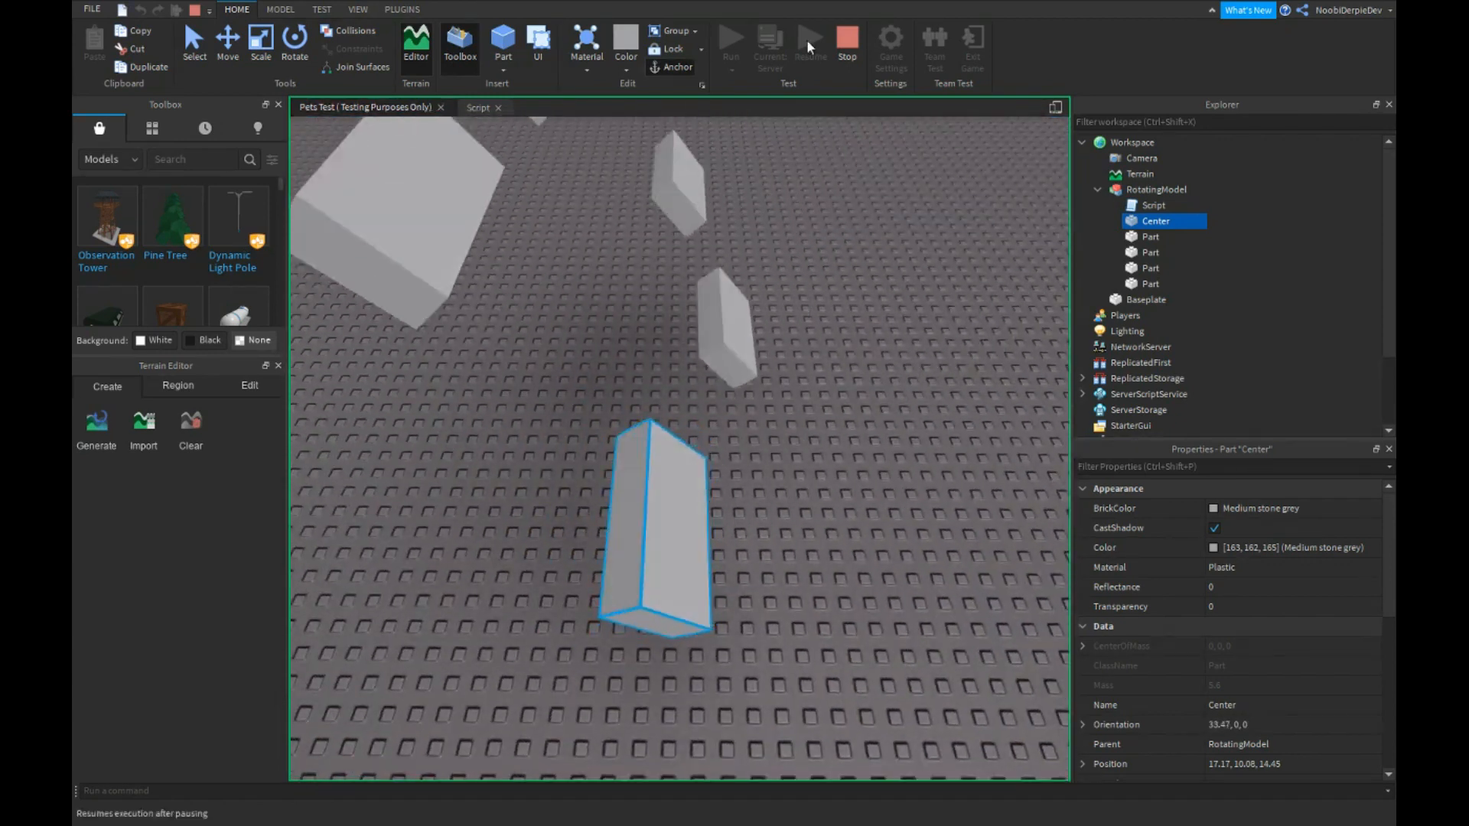
click(846, 44)
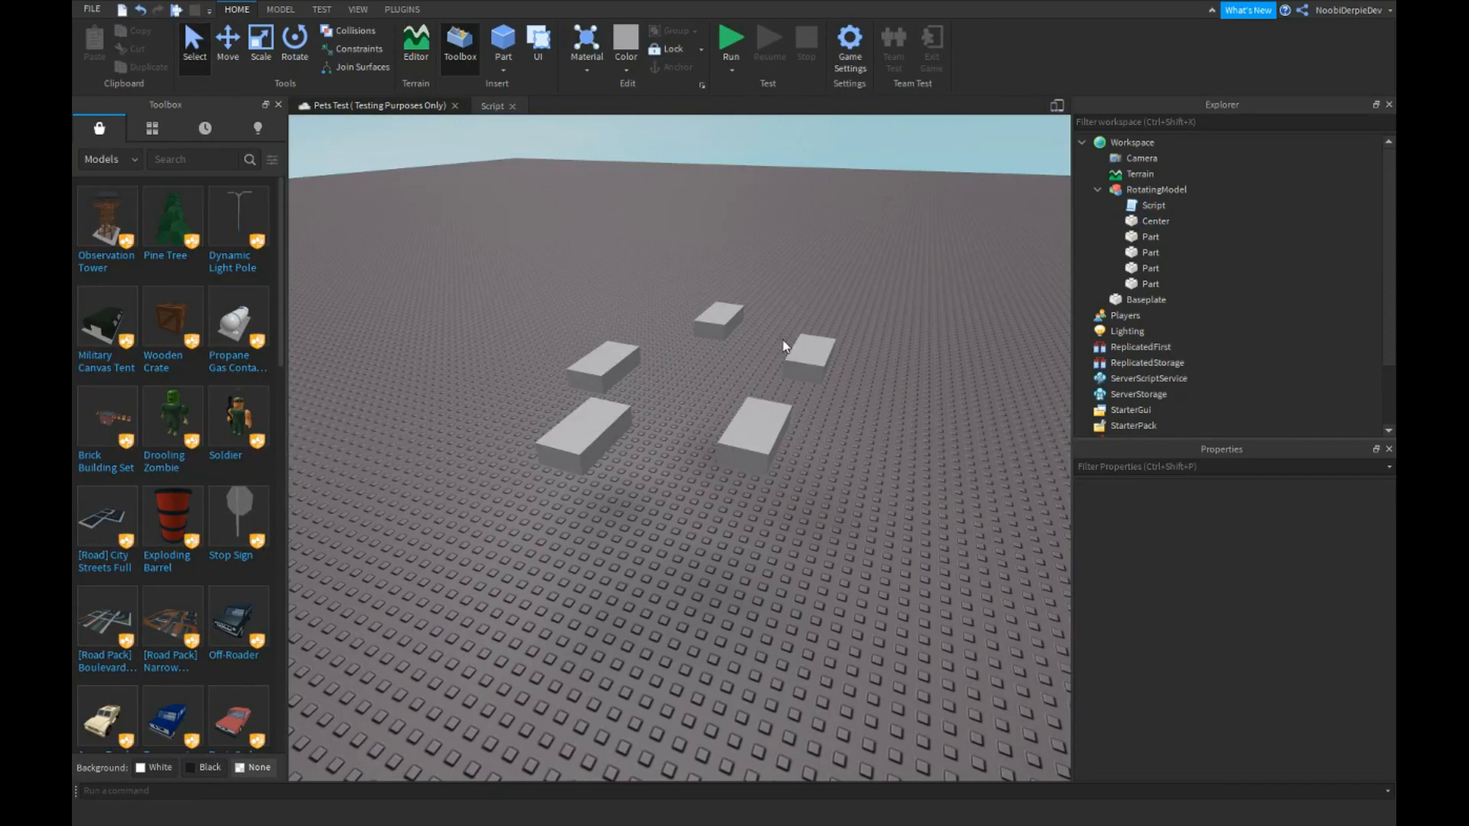